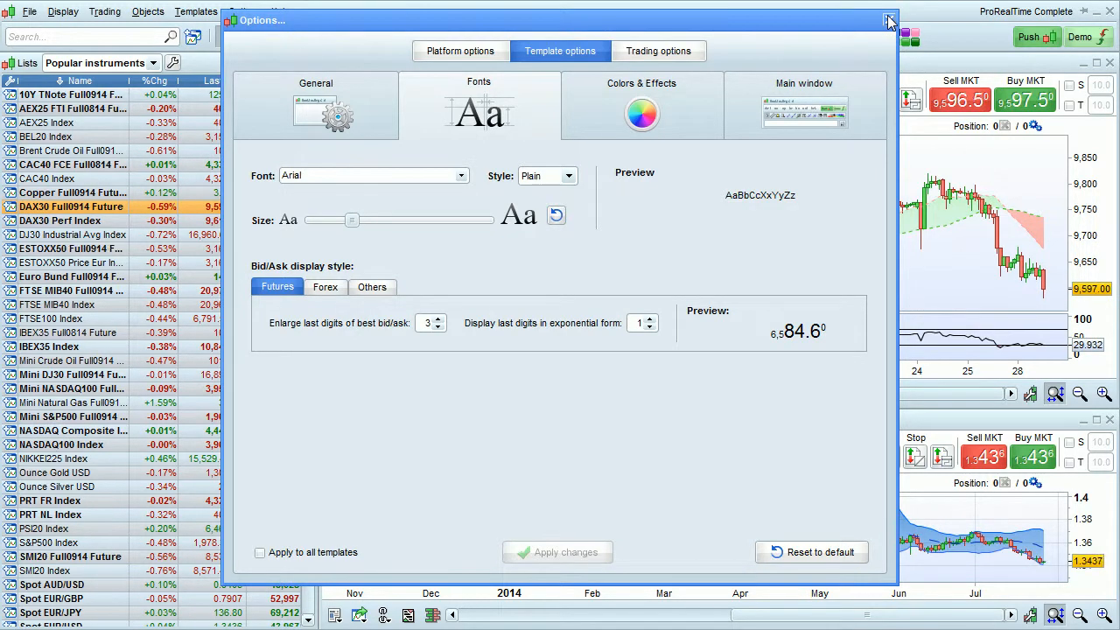
# - Close the template options window and pull down the Options menu
pyautogui.click(889, 21)
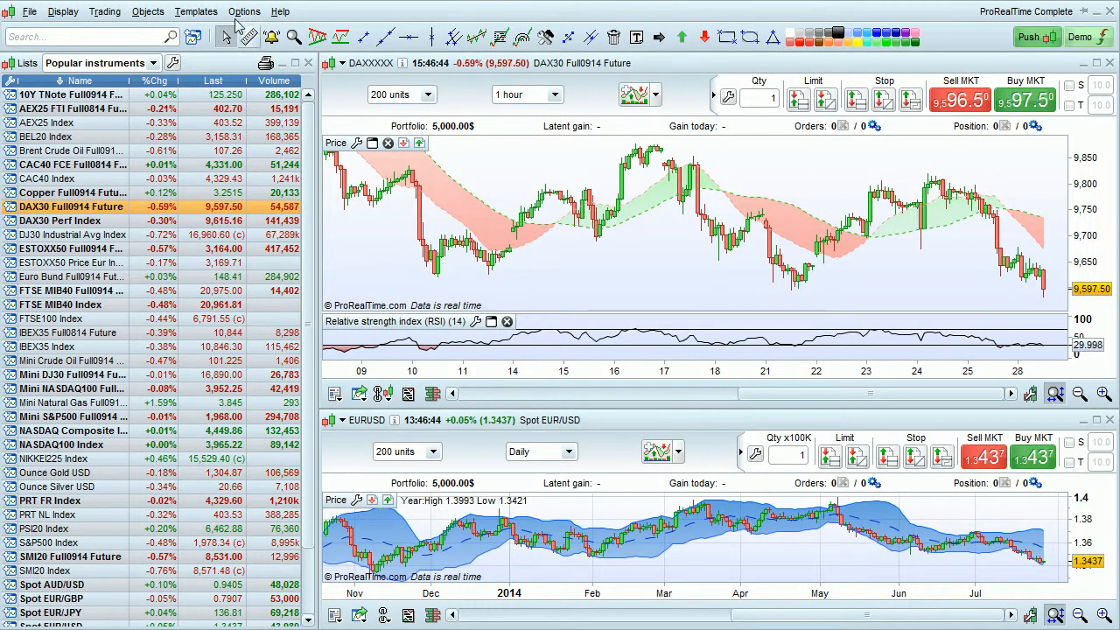
pyautogui.click(245, 11)
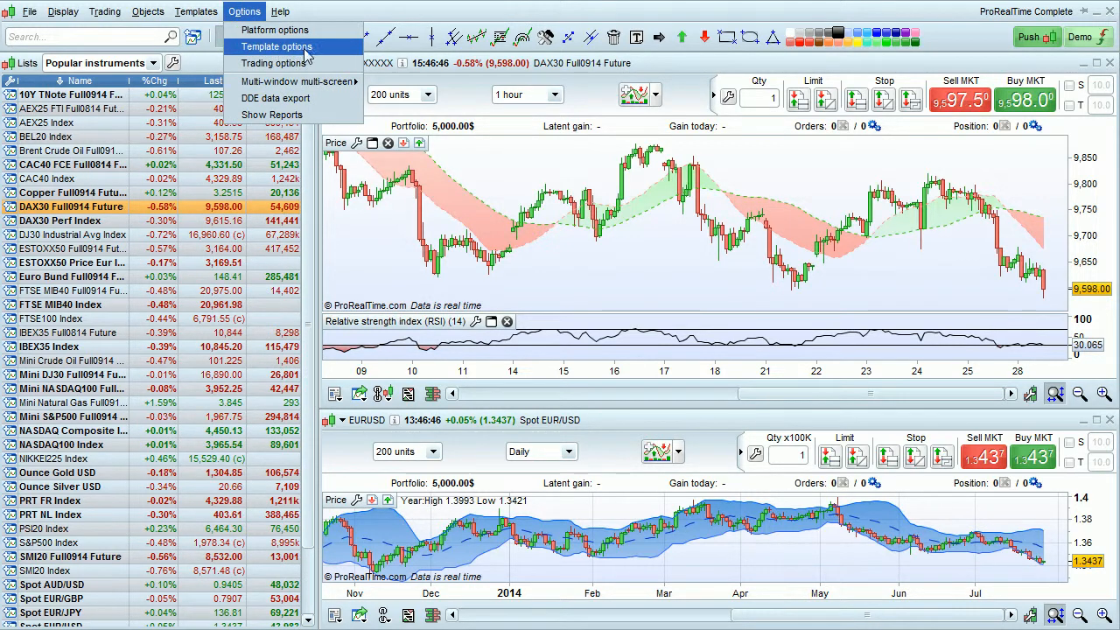
# - Reopen Template options on Fonts, keep the Plain style, and slide the size larger then back
pyautogui.click(277, 45)
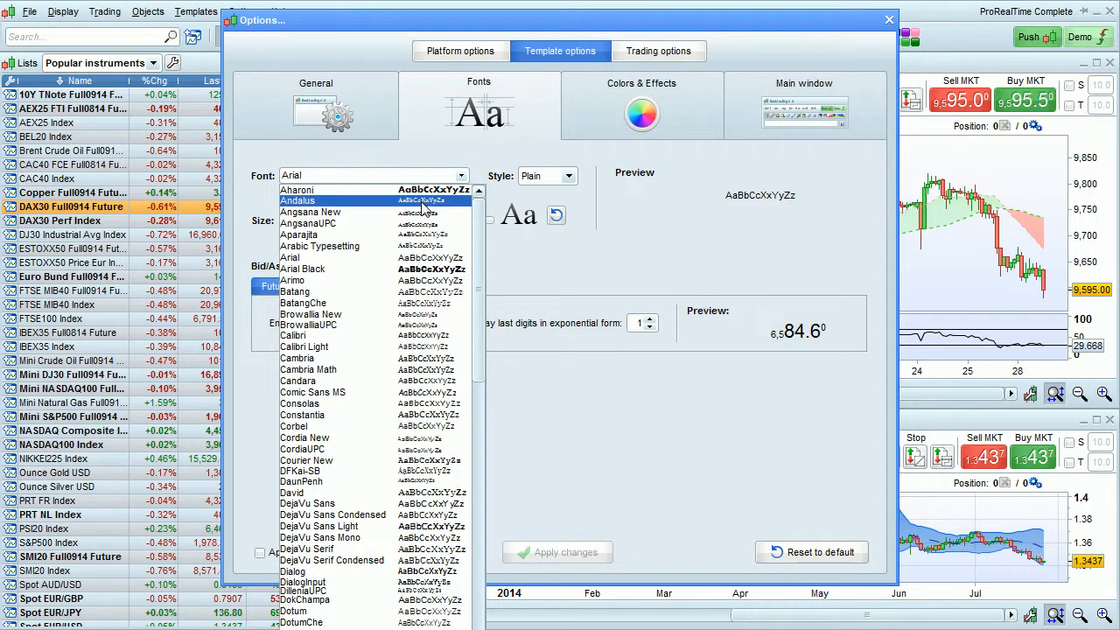
pyautogui.click(568, 175)
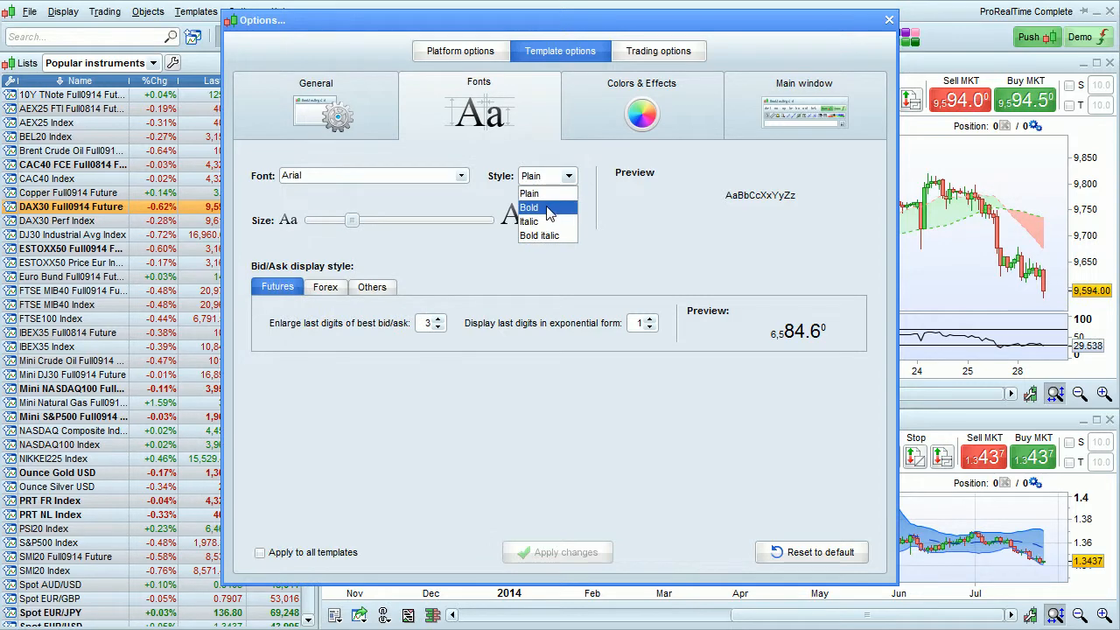
pyautogui.click(529, 193)
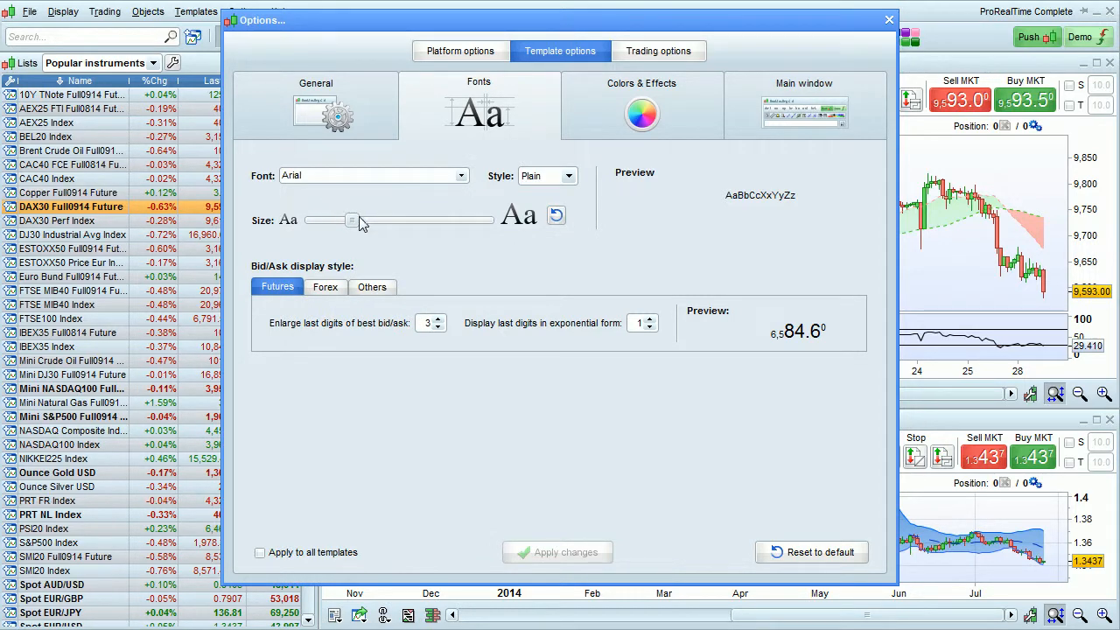
pyautogui.moveTo(352, 220); pyautogui.dragTo(382, 221)
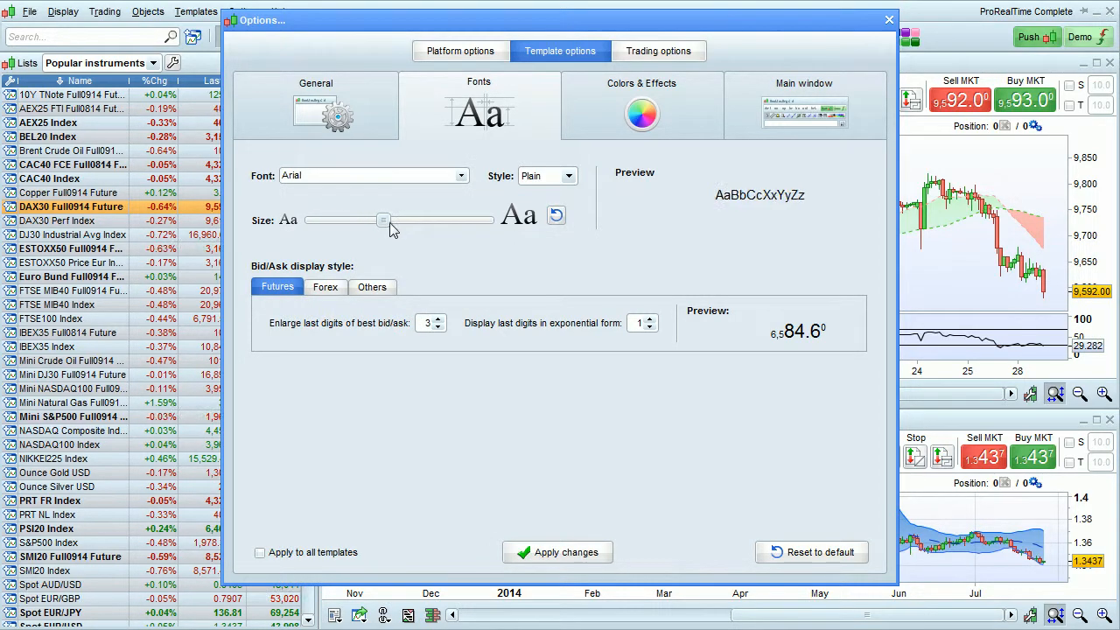
pyautogui.moveTo(383, 219); pyautogui.dragTo(352, 219)
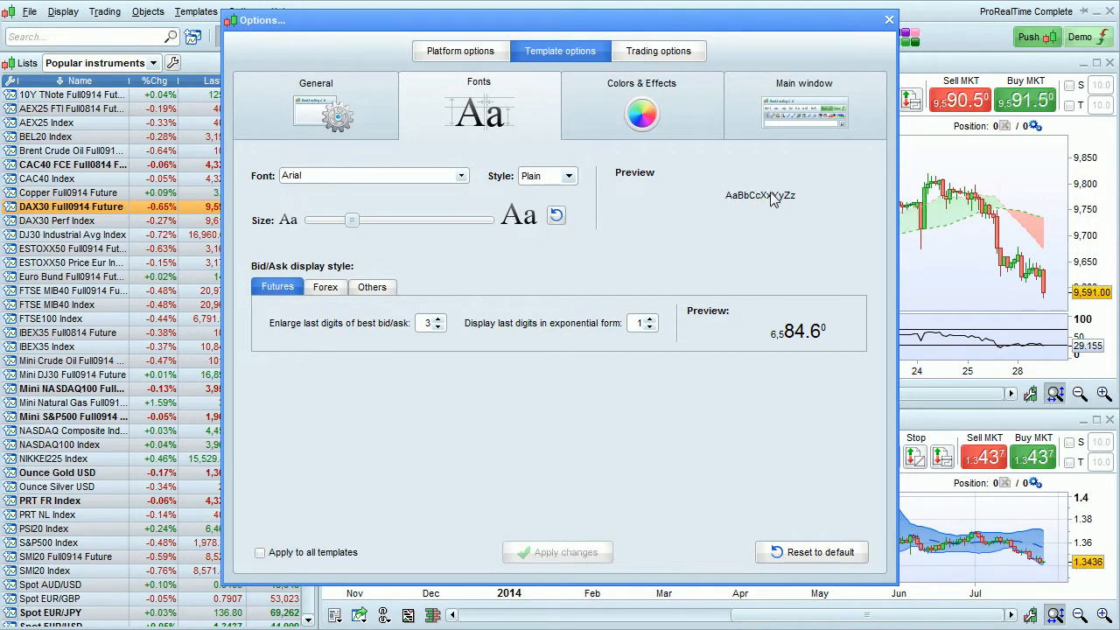
pyautogui.moveTo(772, 210)
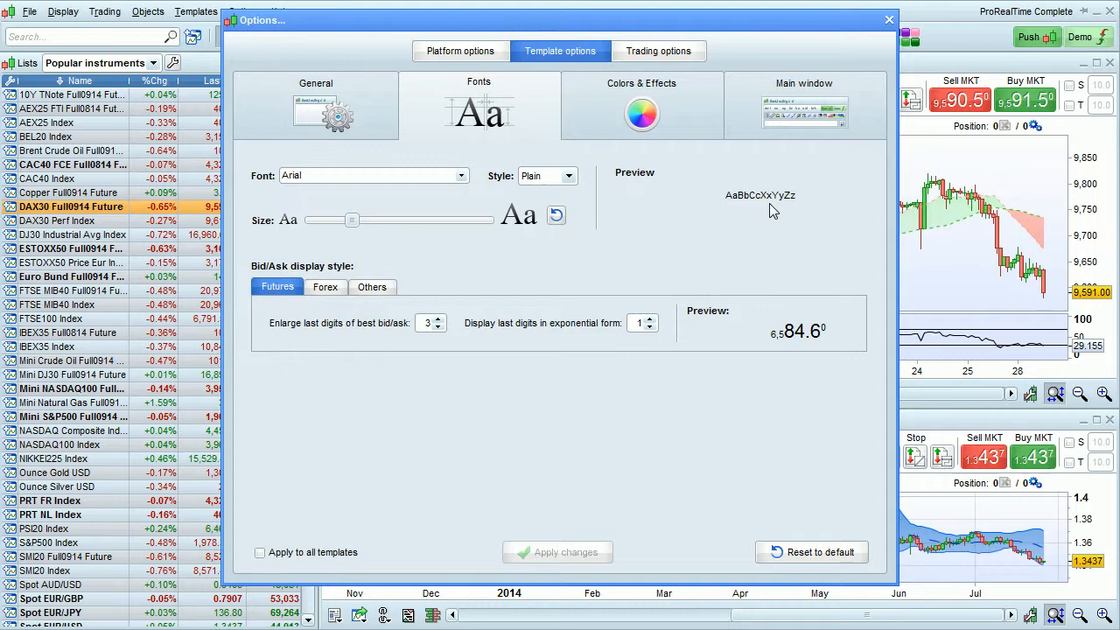
pyautogui.moveTo(581, 221)
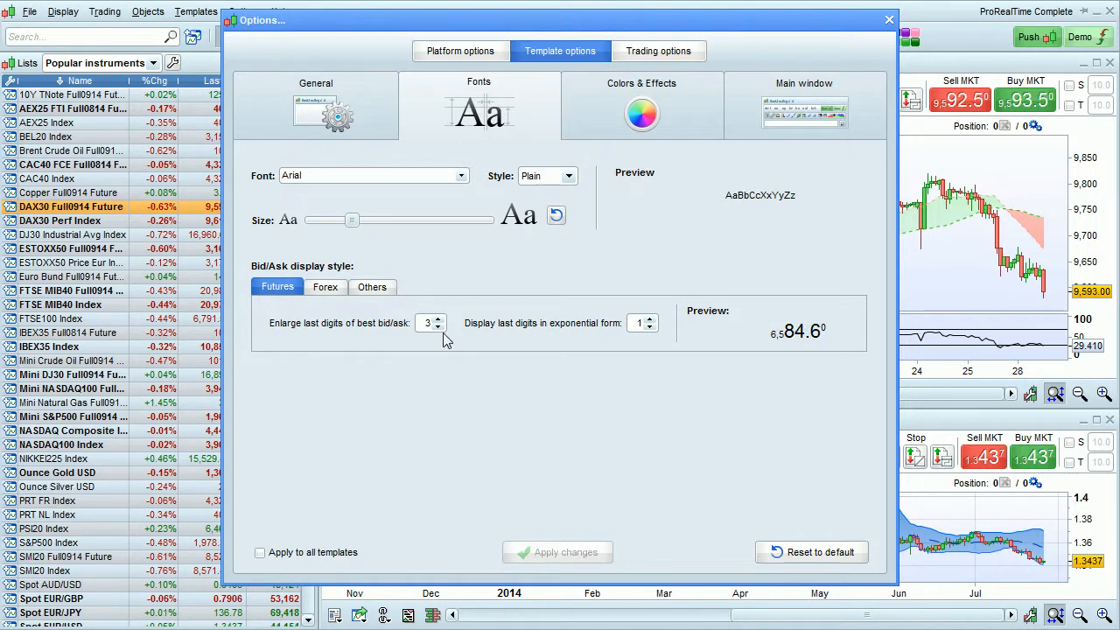
# - Reduce 'Enlarge last digits of best bid/ask' from 3 to 2 on the Futures tab and apply it
pyautogui.click(441, 330)
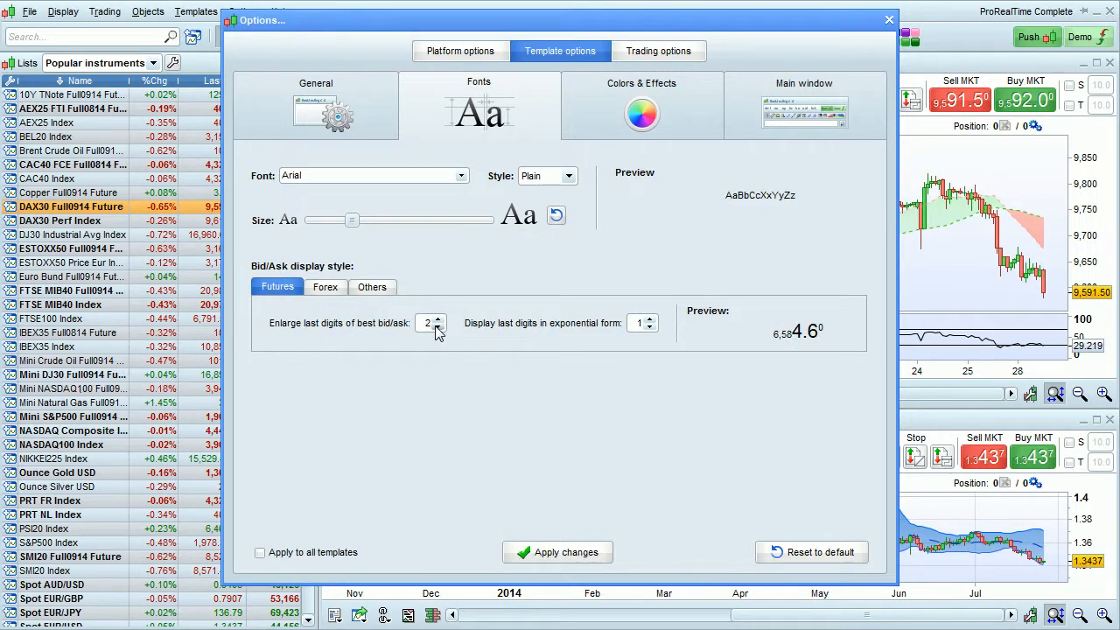
pyautogui.moveTo(504, 471)
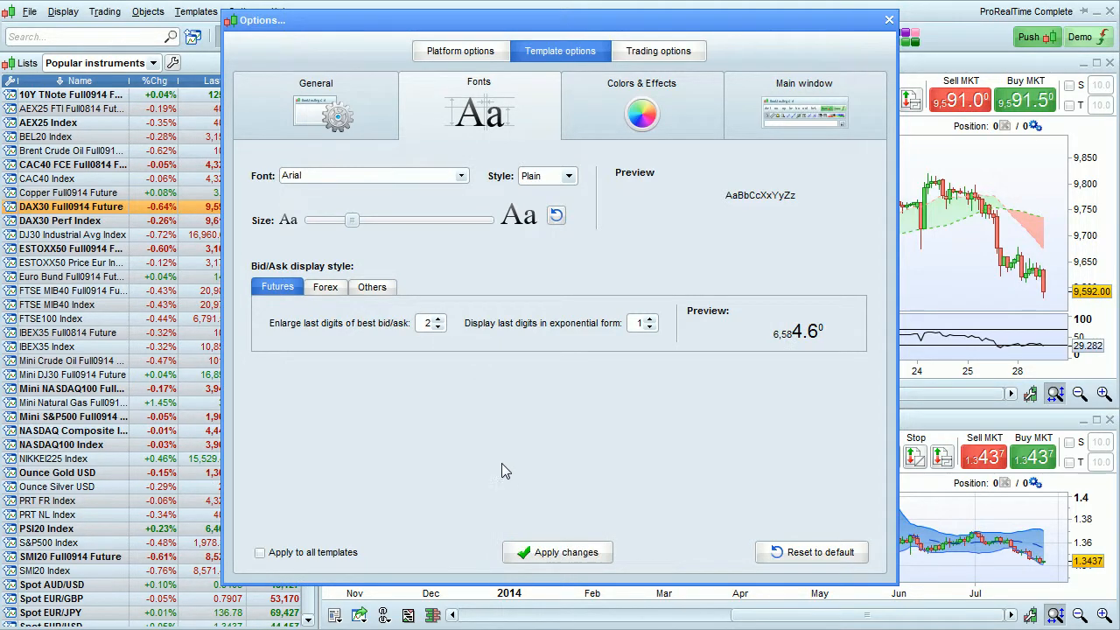
pyautogui.click(557, 553)
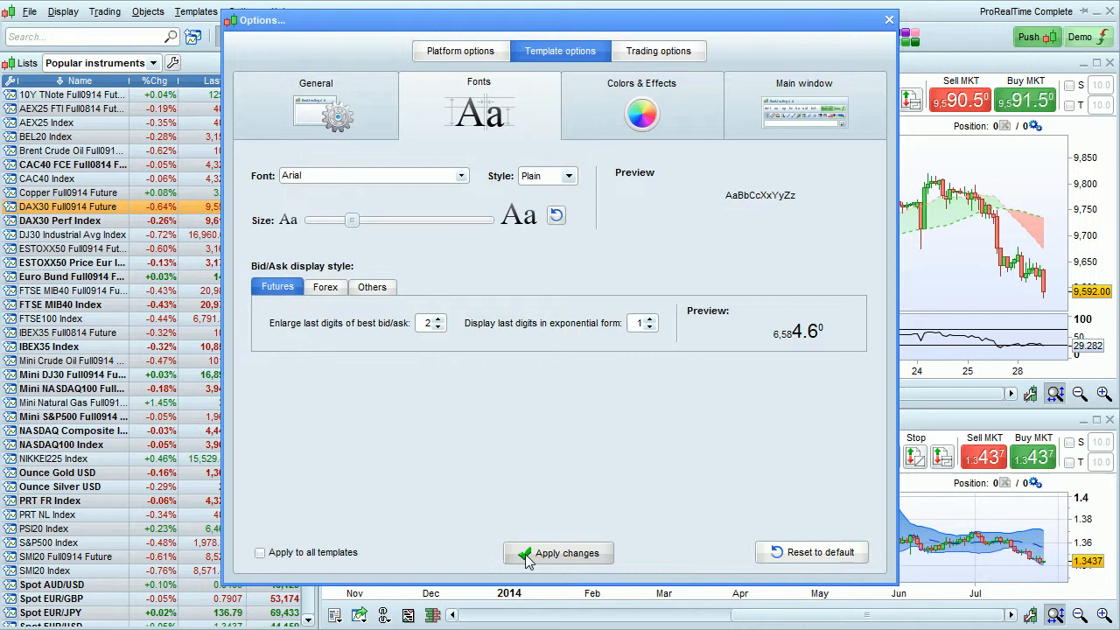
pyautogui.click(556, 553)
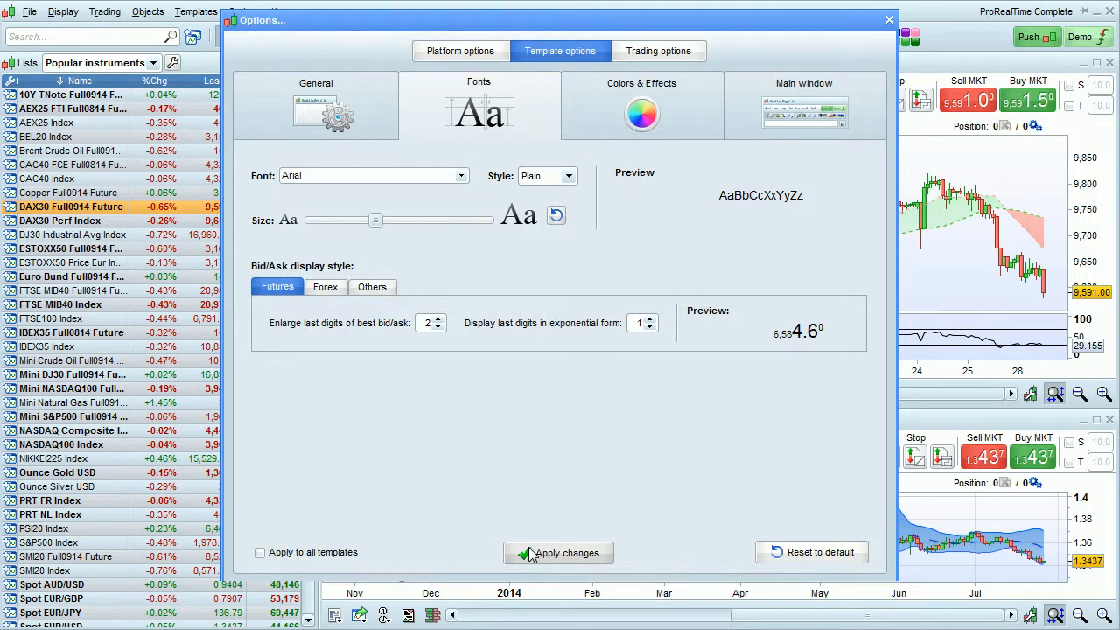
# - Commit the 2-digit bid/ask enlargement with Apply changes until nothing is pending
pyautogui.click(557, 553)
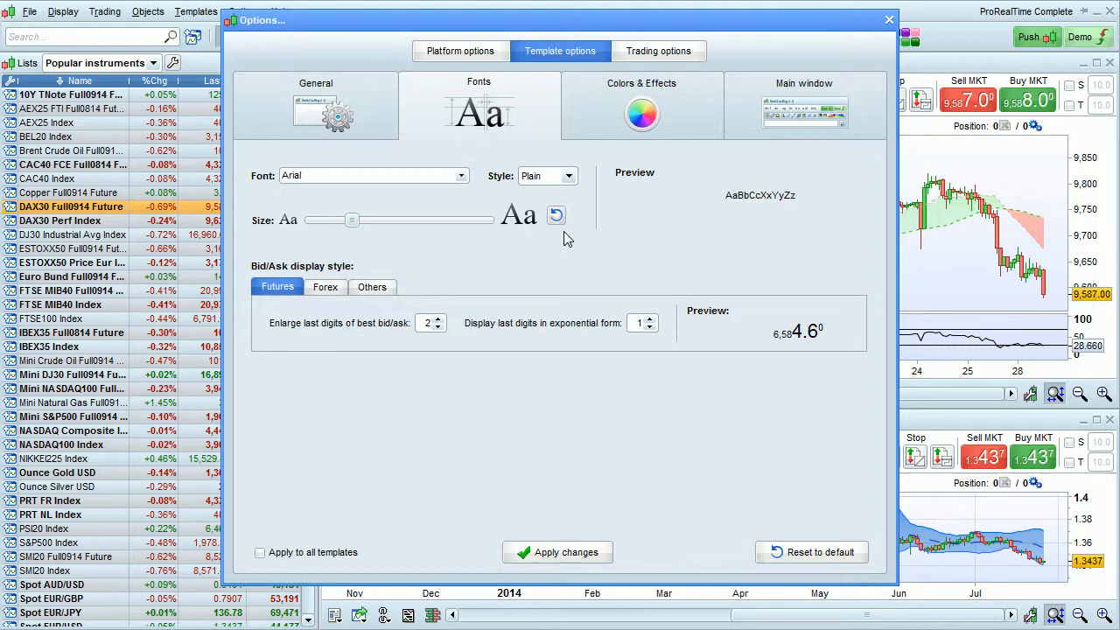
pyautogui.click(557, 553)
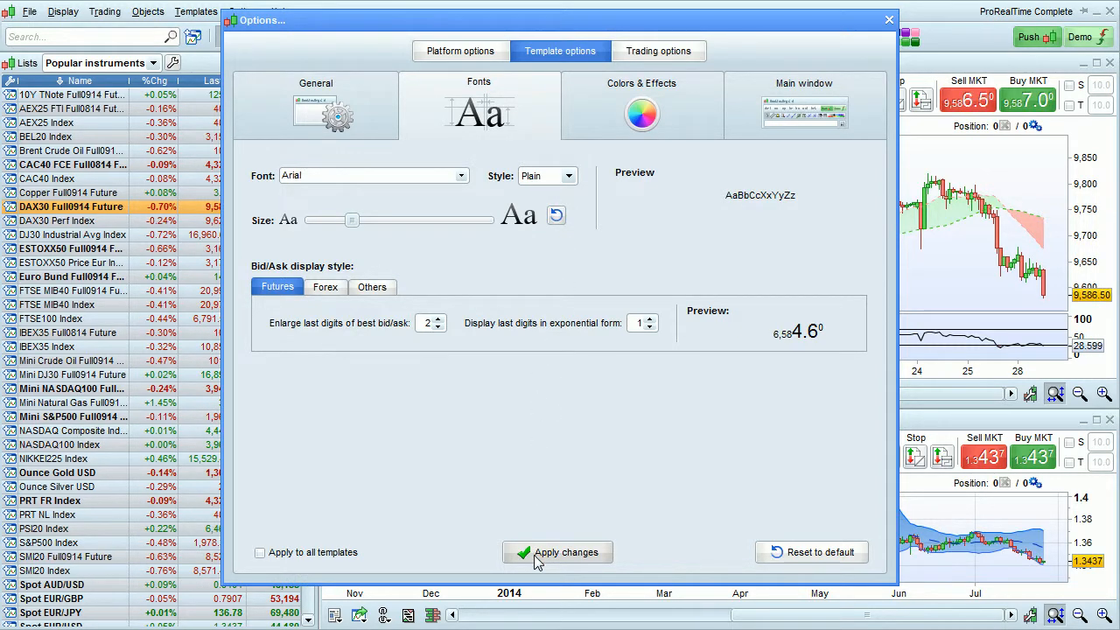
pyautogui.click(557, 553)
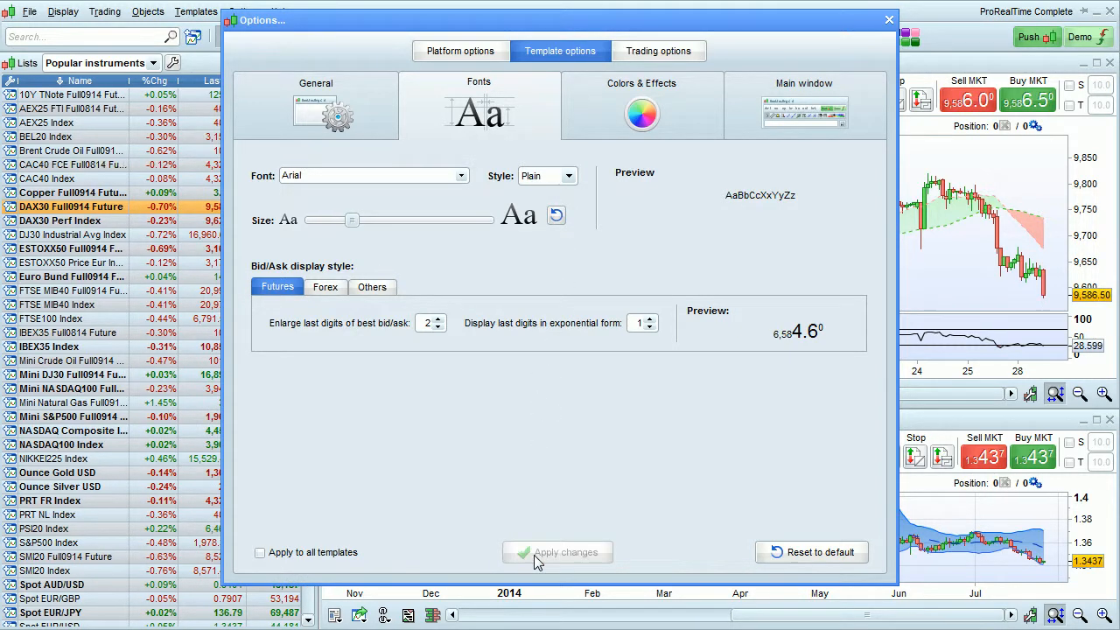
pyautogui.click(557, 553)
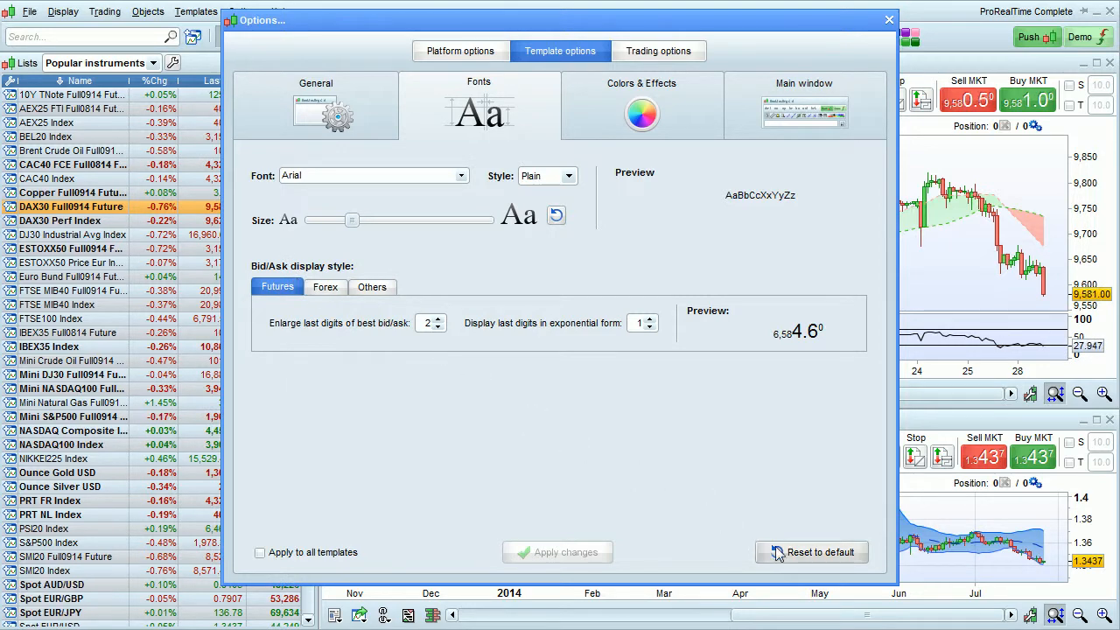
# - Reset the Fonts settings to default, confirm, and move to the Colors & Effects settings
pyautogui.click(812, 553)
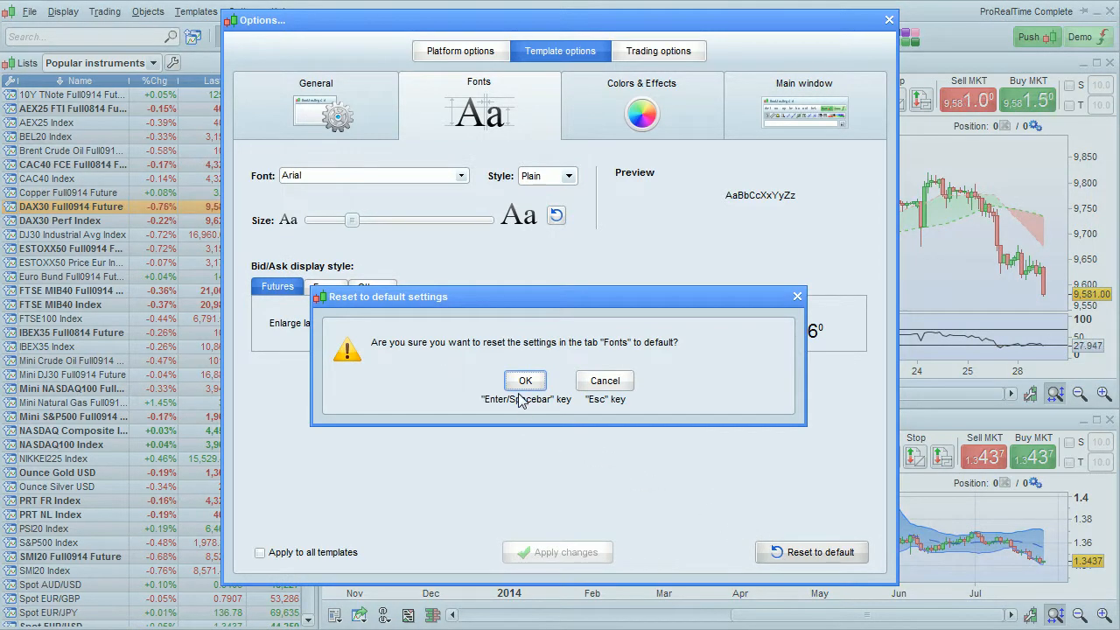
pyautogui.click(525, 380)
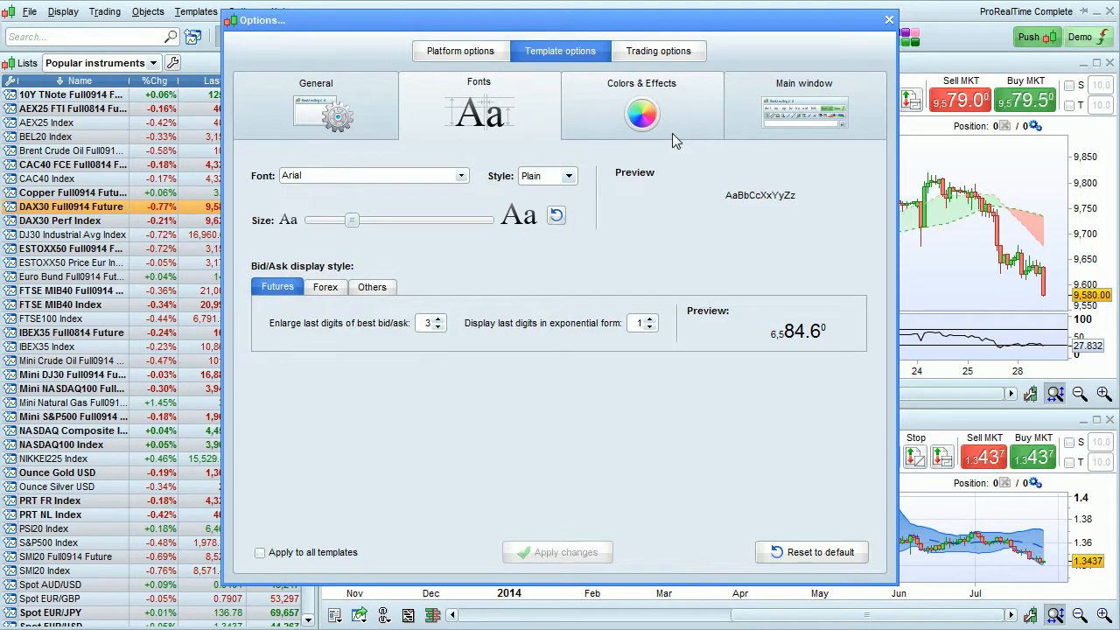
pyautogui.click(641, 108)
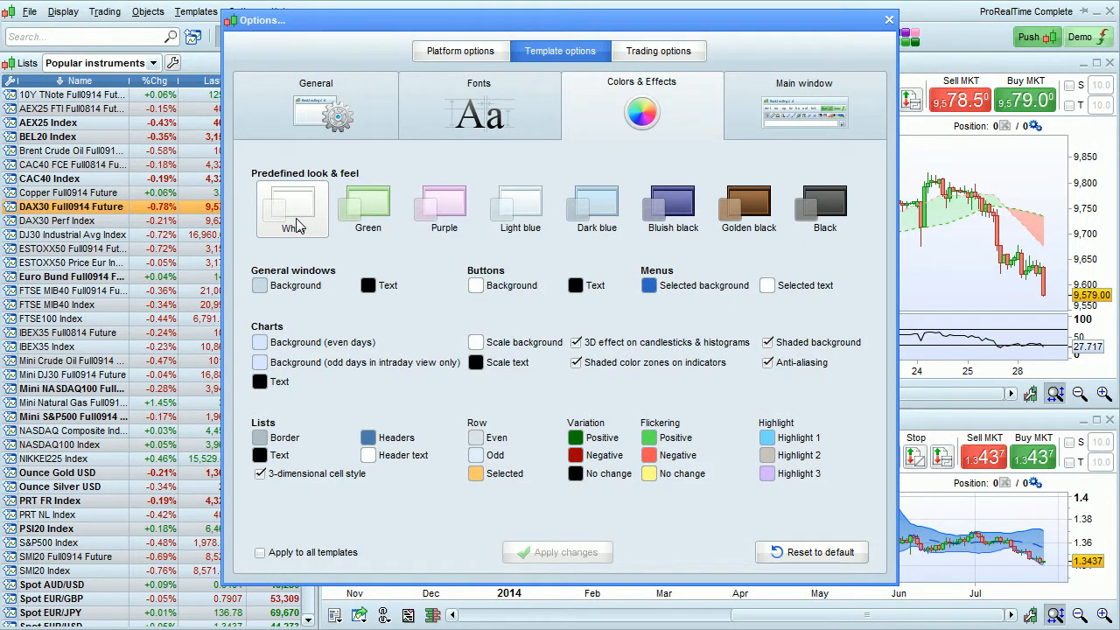
# - Preview the White, Green, Purple, Light blue, Dark blue, Bluish black and Golden black looks, settling on Black
pyautogui.click(367, 209)
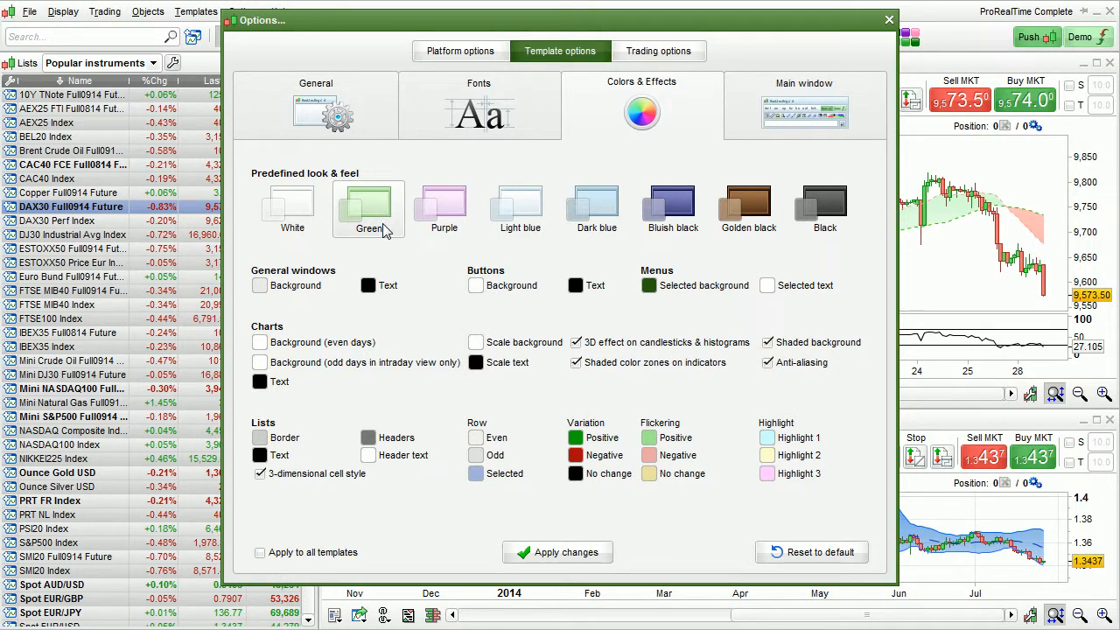
pyautogui.click(443, 207)
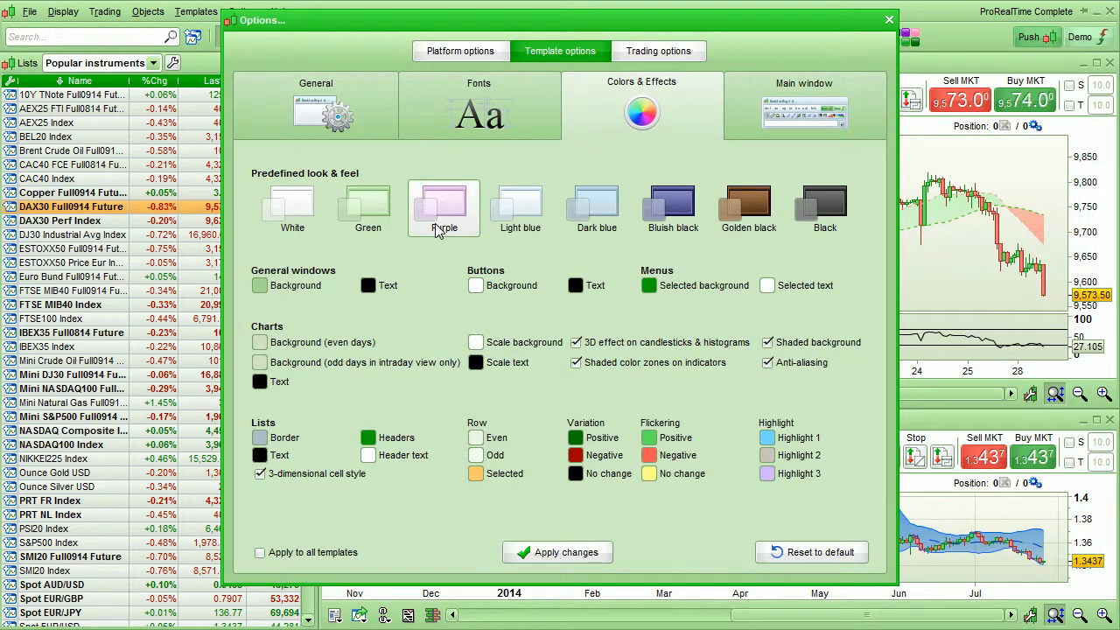
pyautogui.click(445, 201)
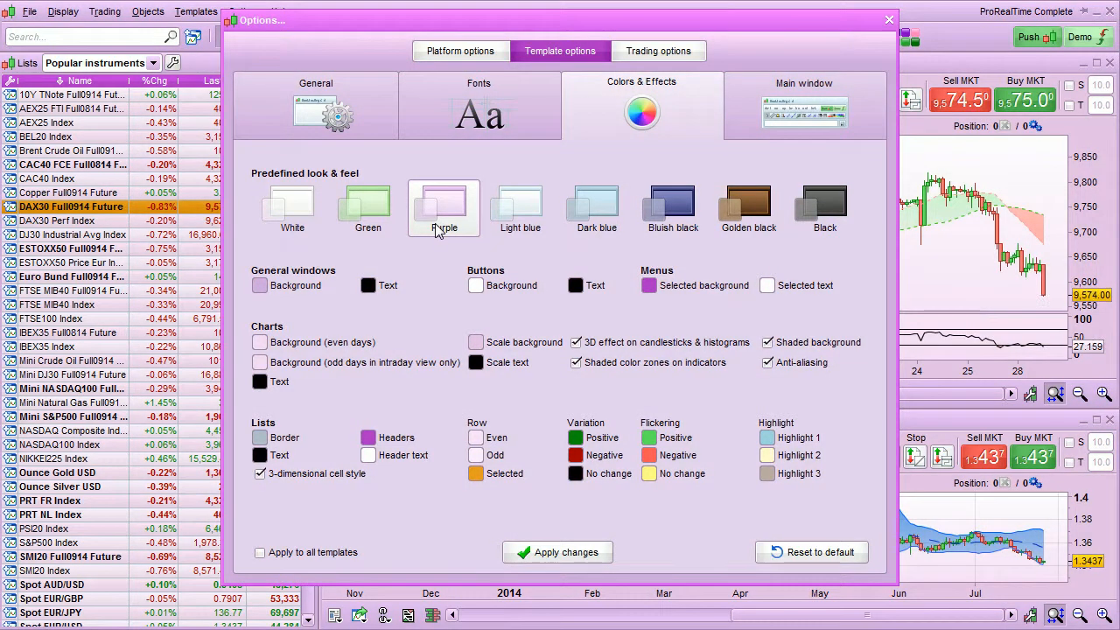
pyautogui.click(520, 208)
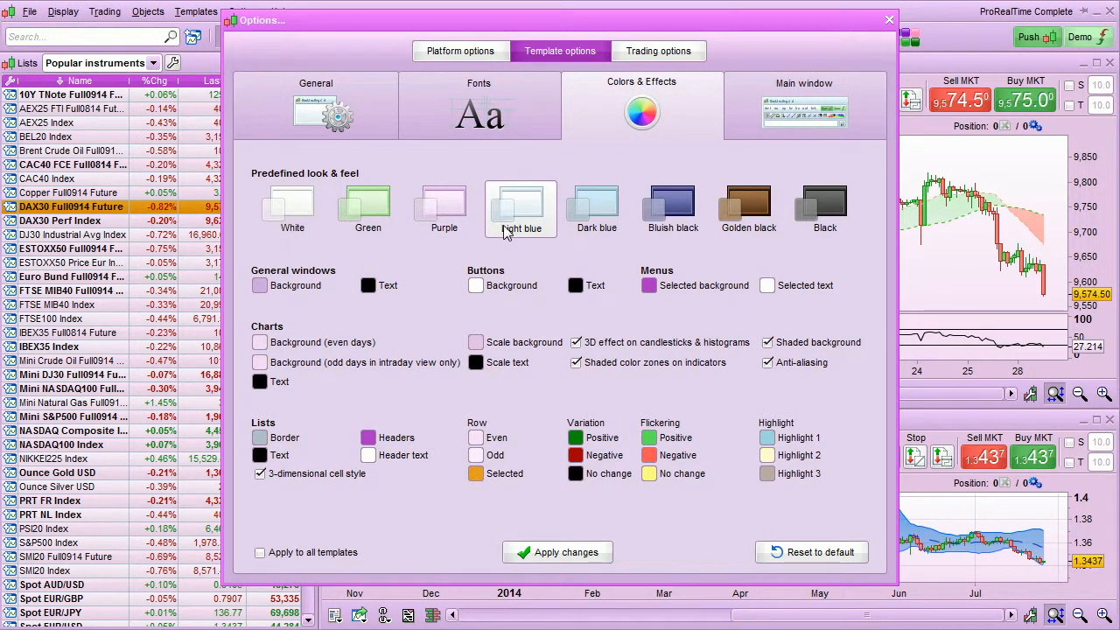
pyautogui.click(595, 207)
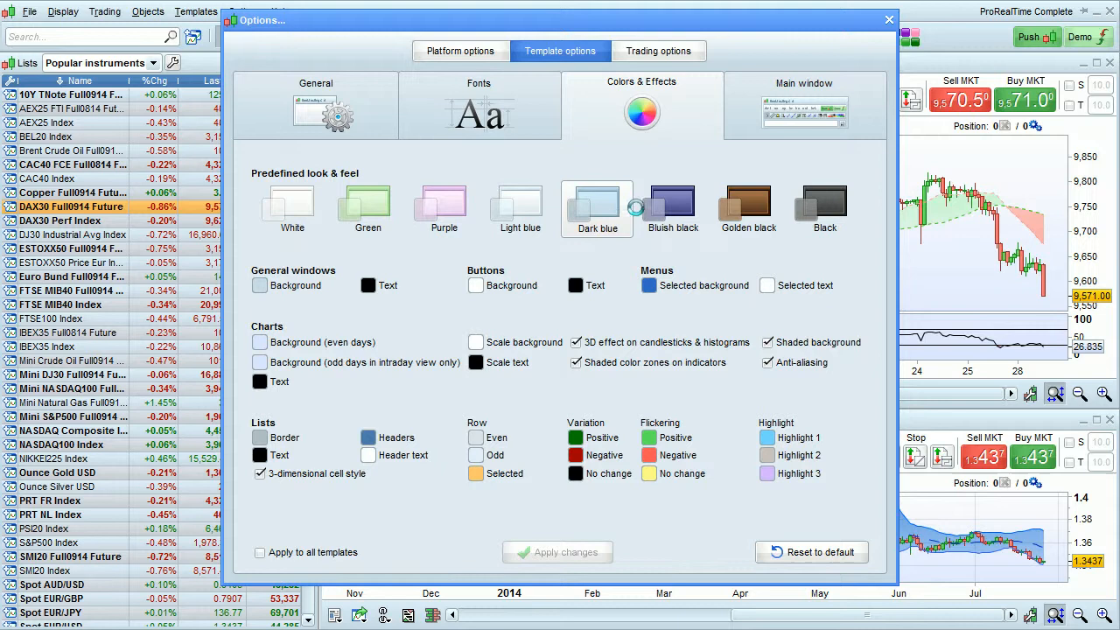
pyautogui.click(673, 206)
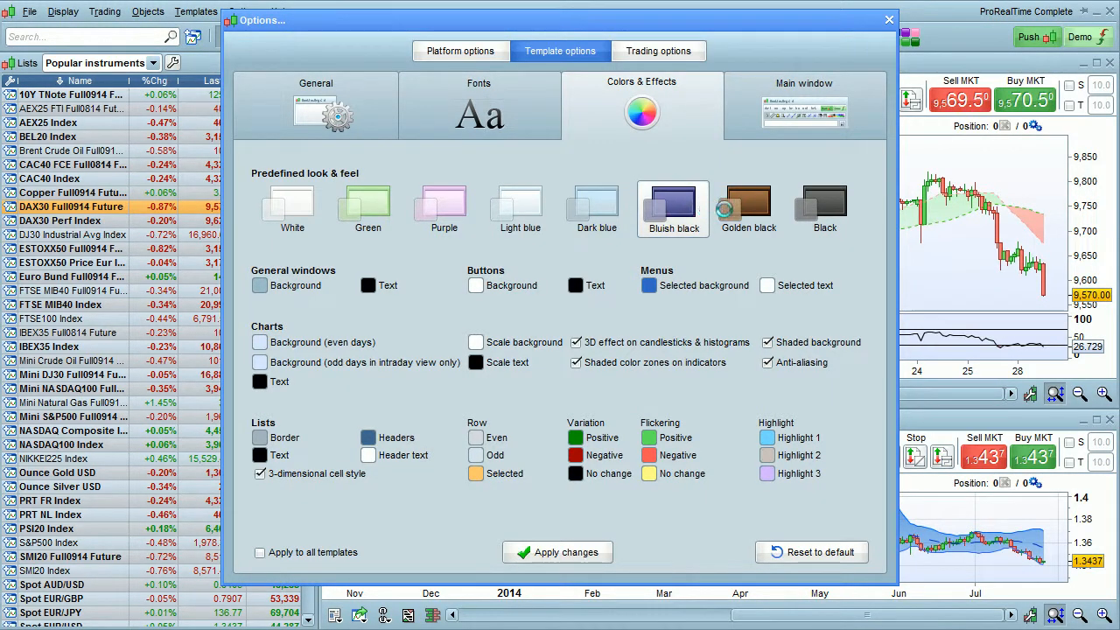
pyautogui.click(823, 203)
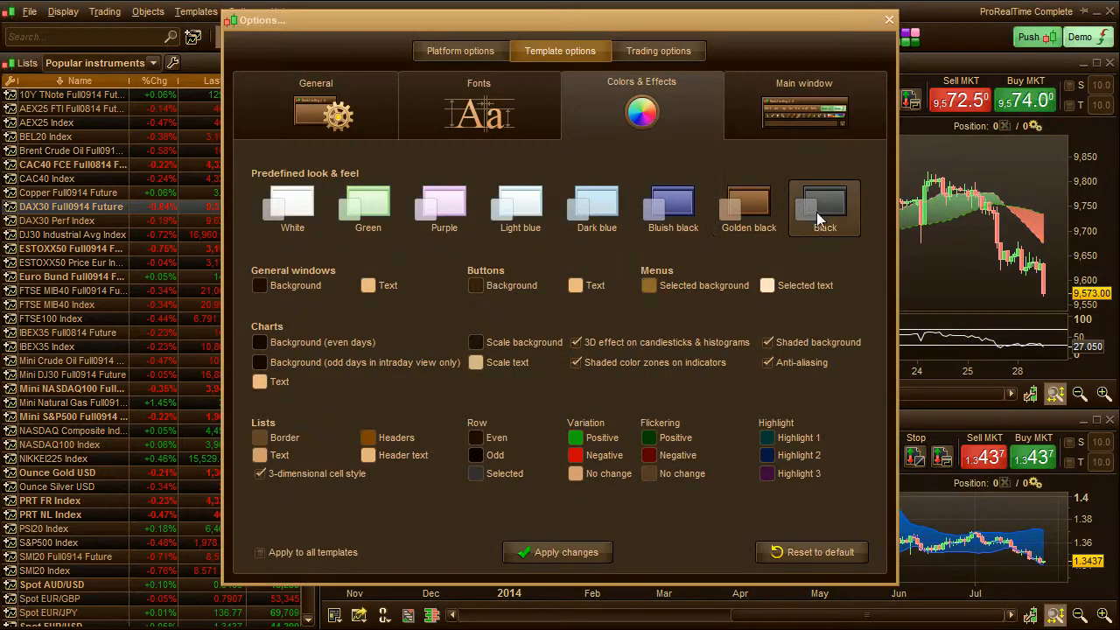
pyautogui.click(823, 207)
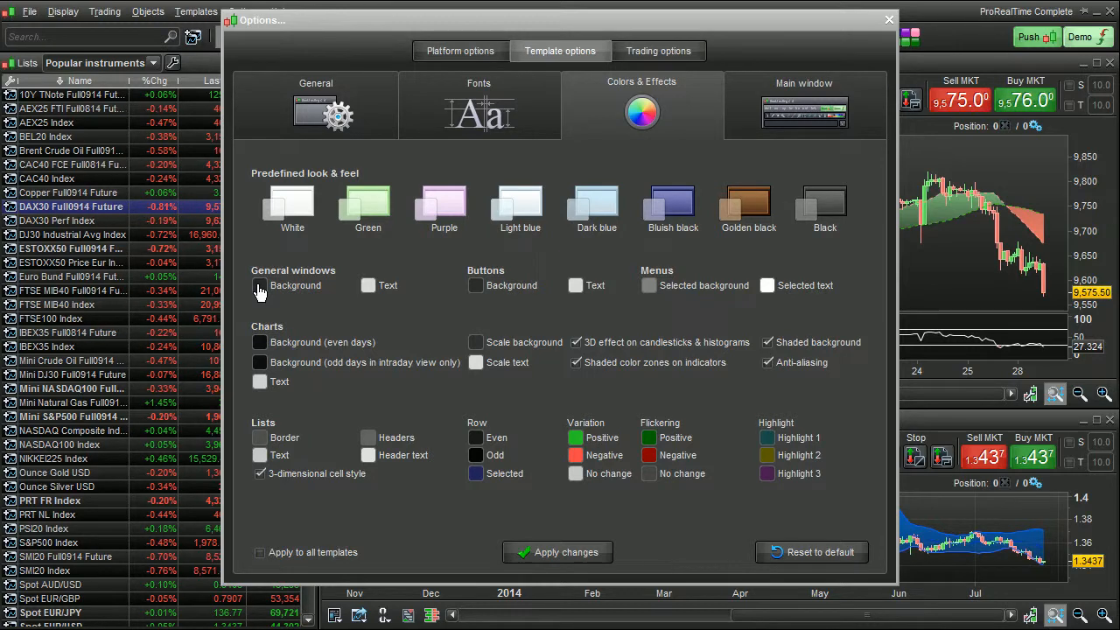
pyautogui.moveTo(429, 295)
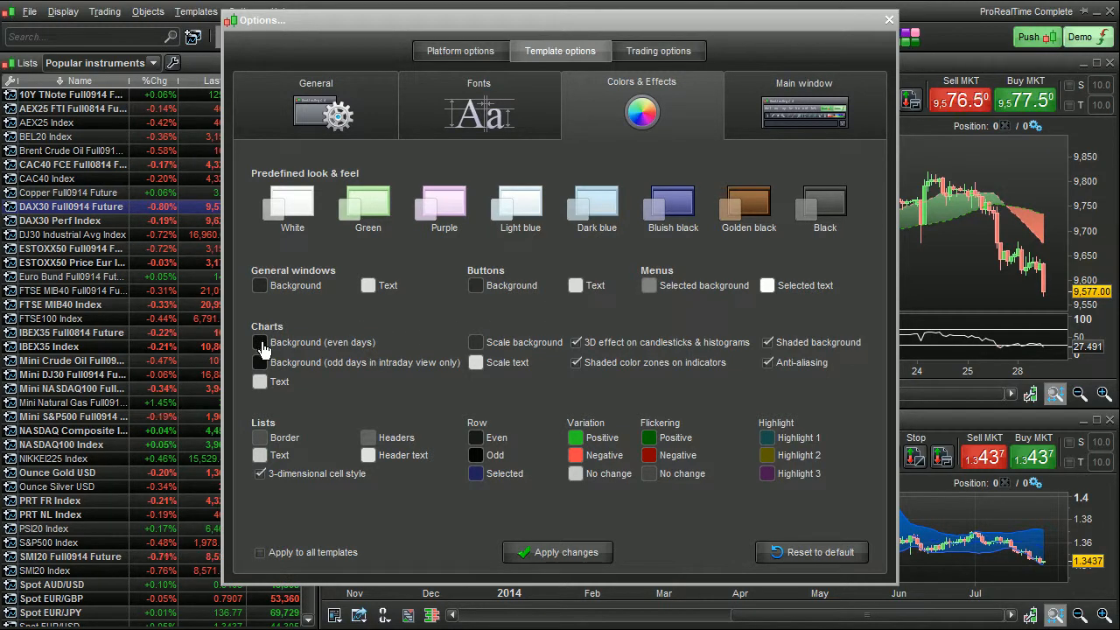
# - Change the Background (even days) colour swatch to red and confirm it
pyautogui.click(259, 342)
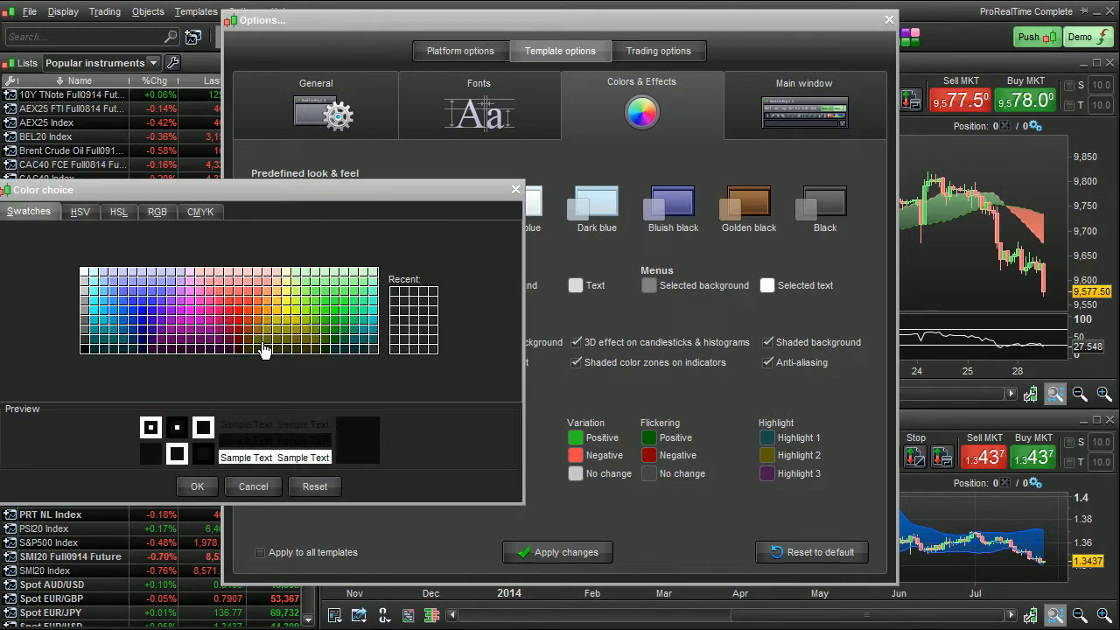
pyautogui.click(238, 331)
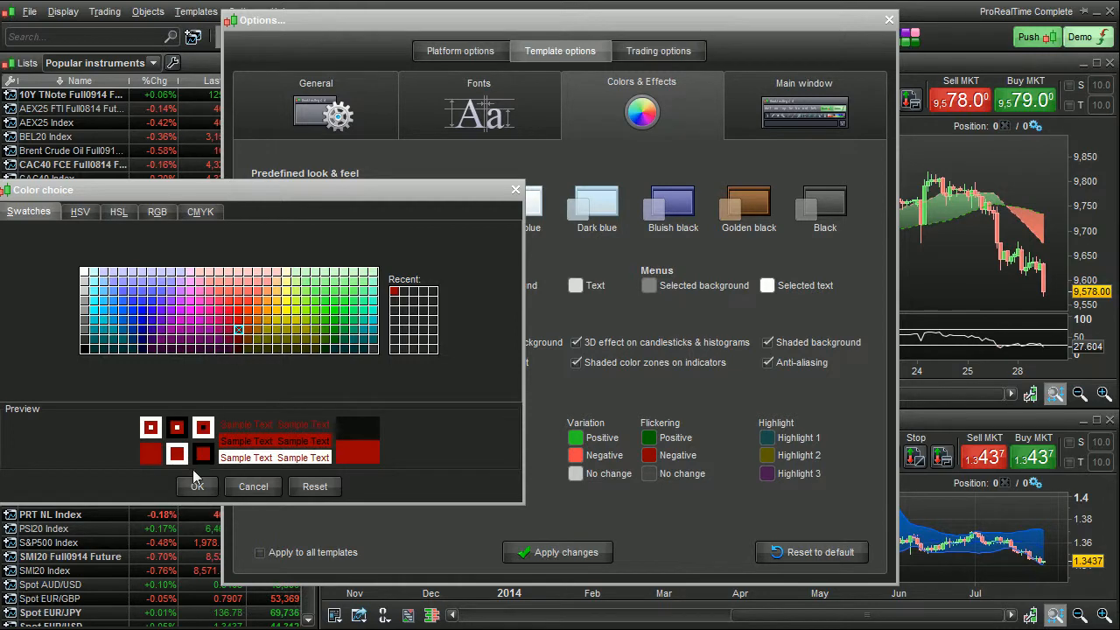
pyautogui.click(196, 487)
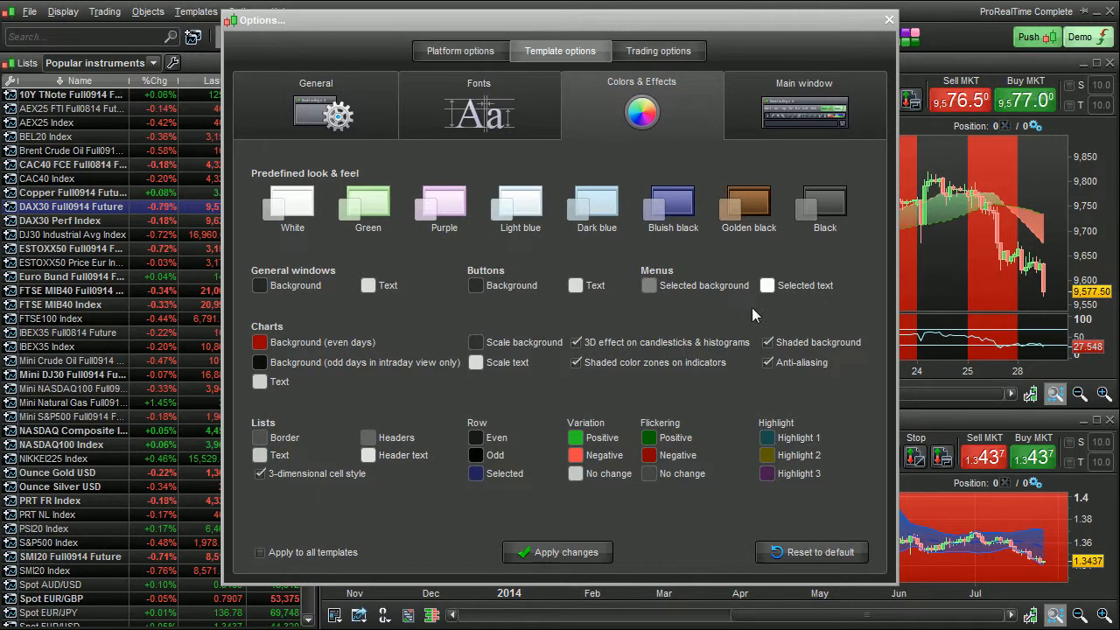
pyautogui.moveTo(774, 514)
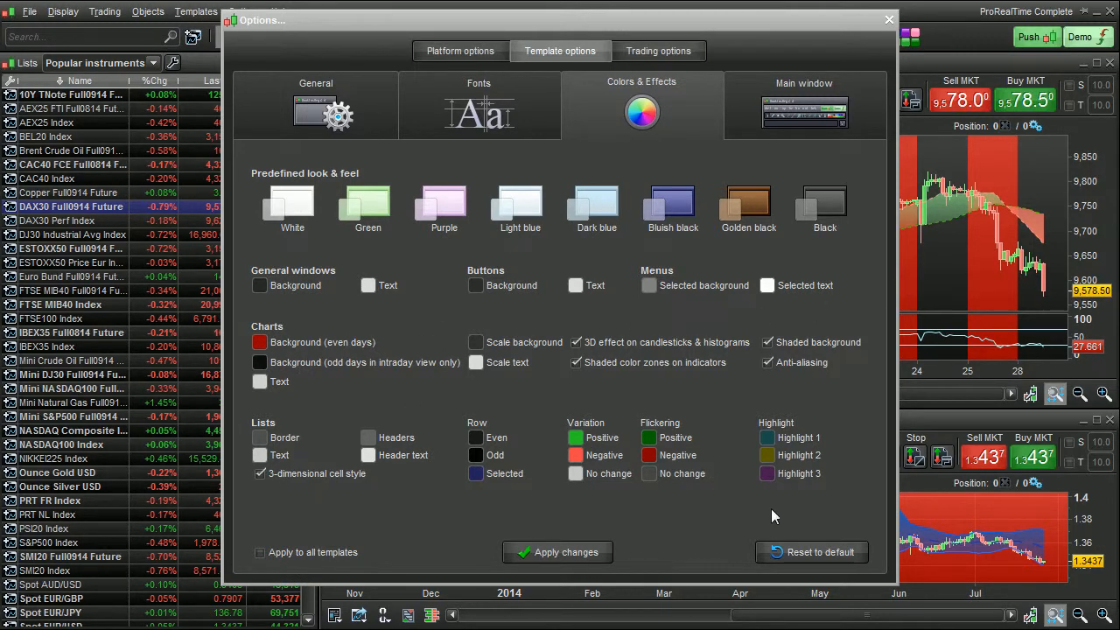
# - Reset Colors & Effects to the default light look, then check the Lists colour swatches
pyautogui.click(812, 554)
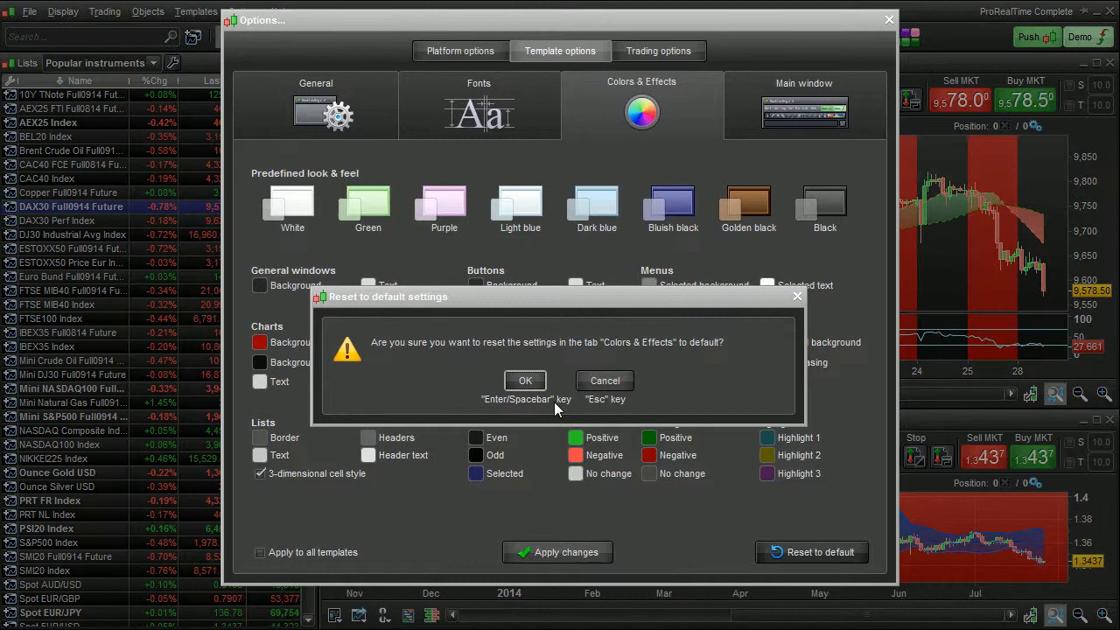
pyautogui.click(526, 380)
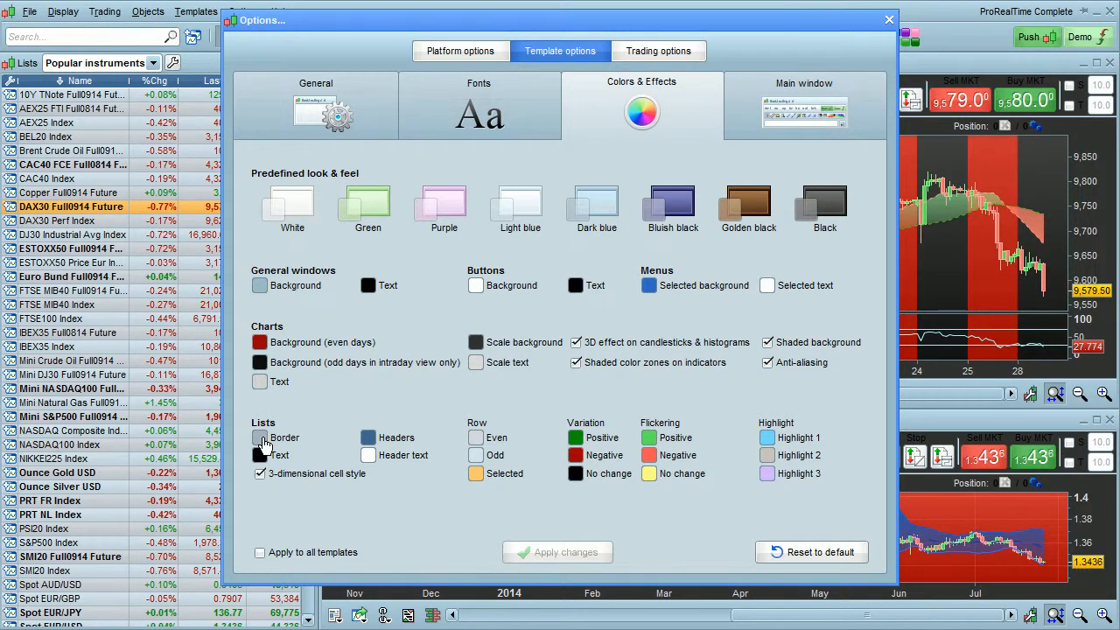
pyautogui.click(259, 455)
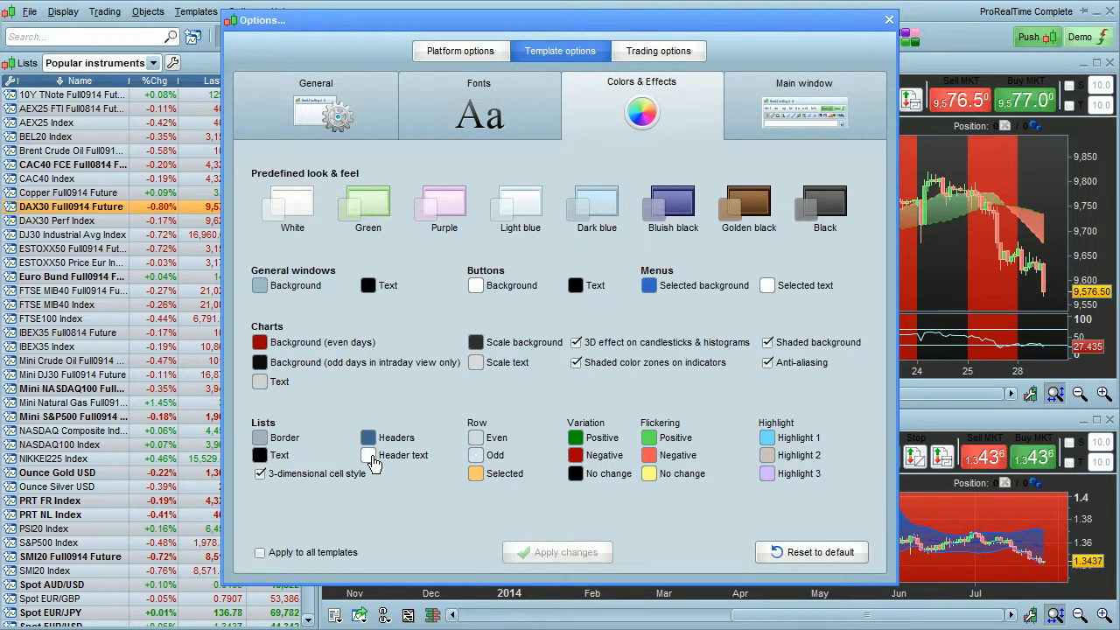
pyautogui.click(367, 455)
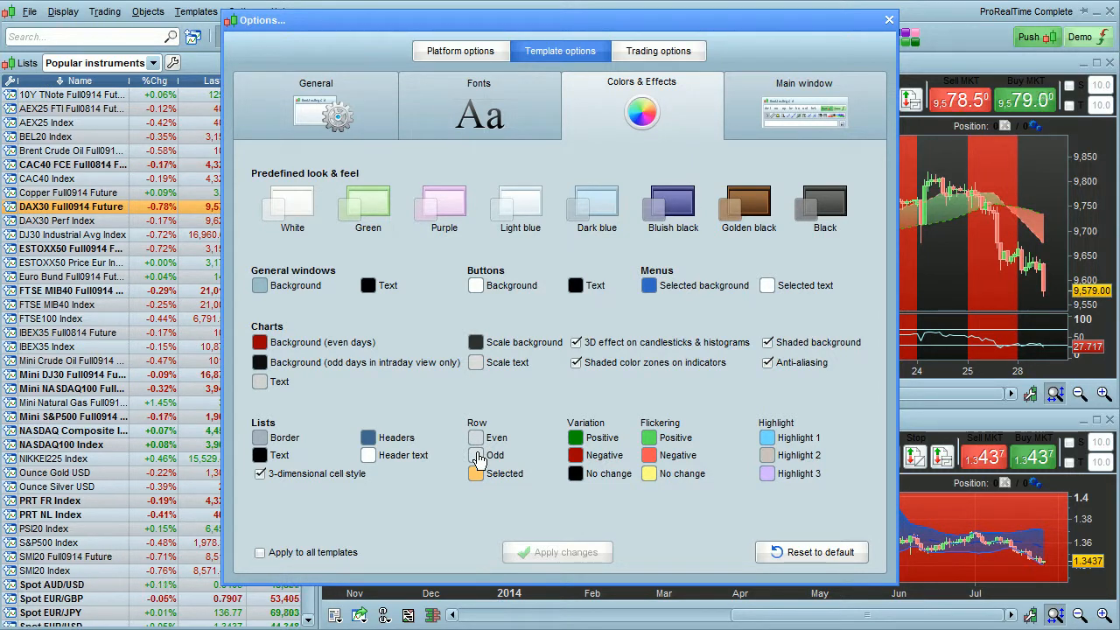
pyautogui.click(476, 473)
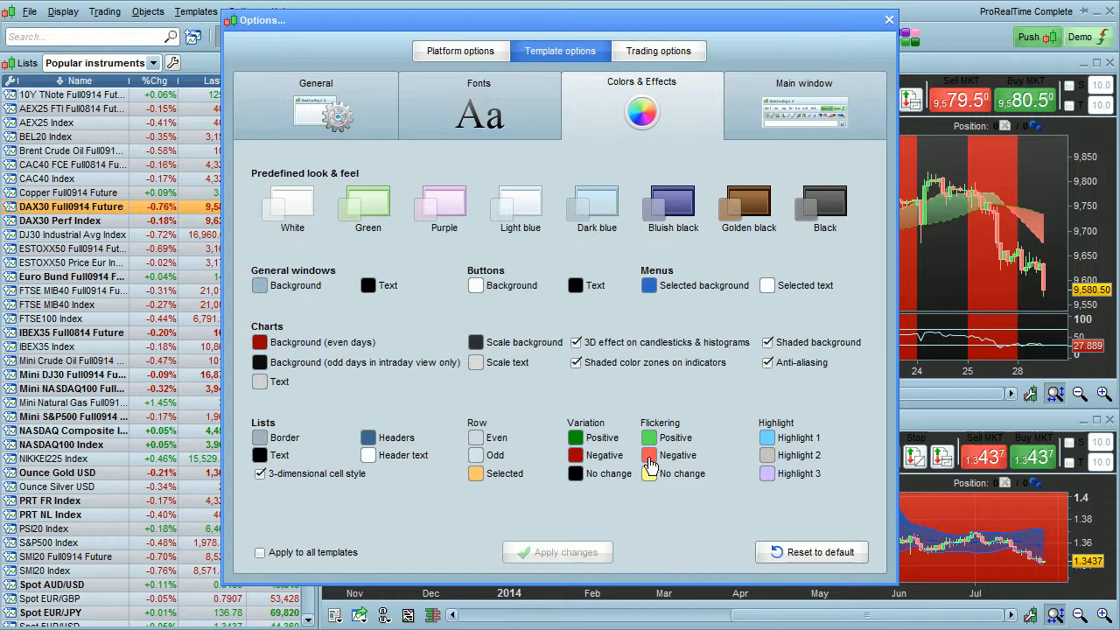
pyautogui.moveTo(742, 451)
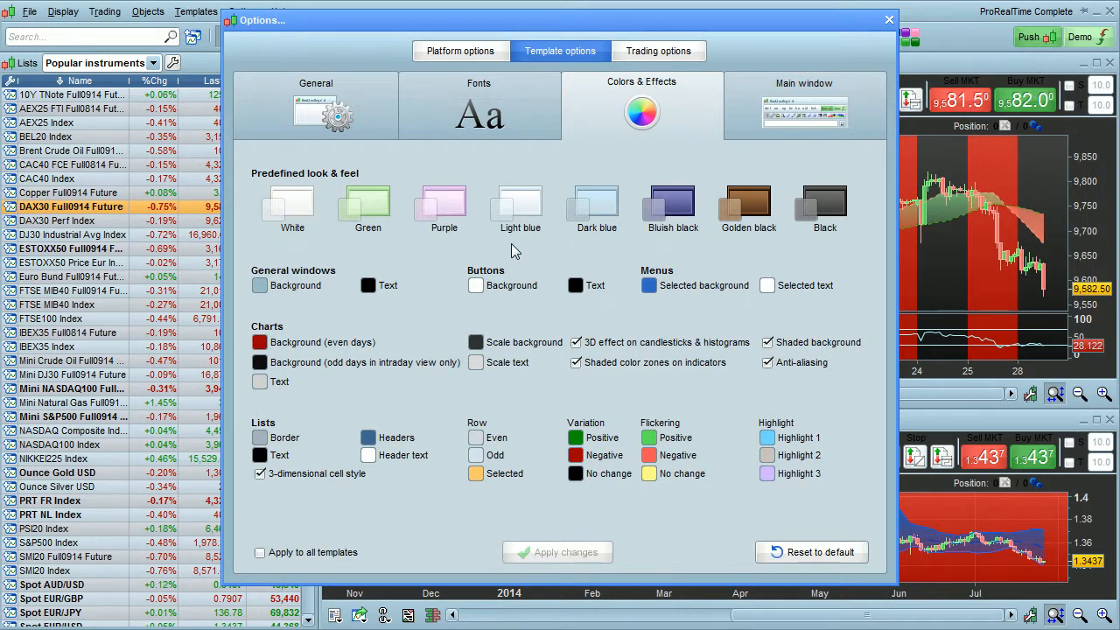
# - Close the options window to return to the charts and Popular instruments list
pyautogui.click(889, 20)
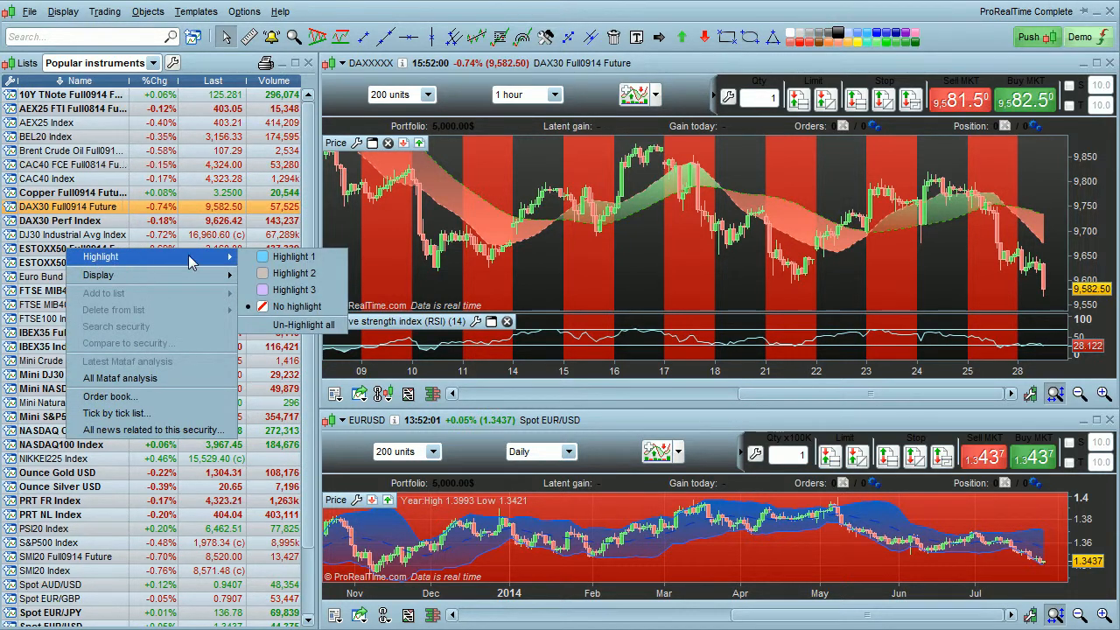
pyautogui.moveTo(294, 256)
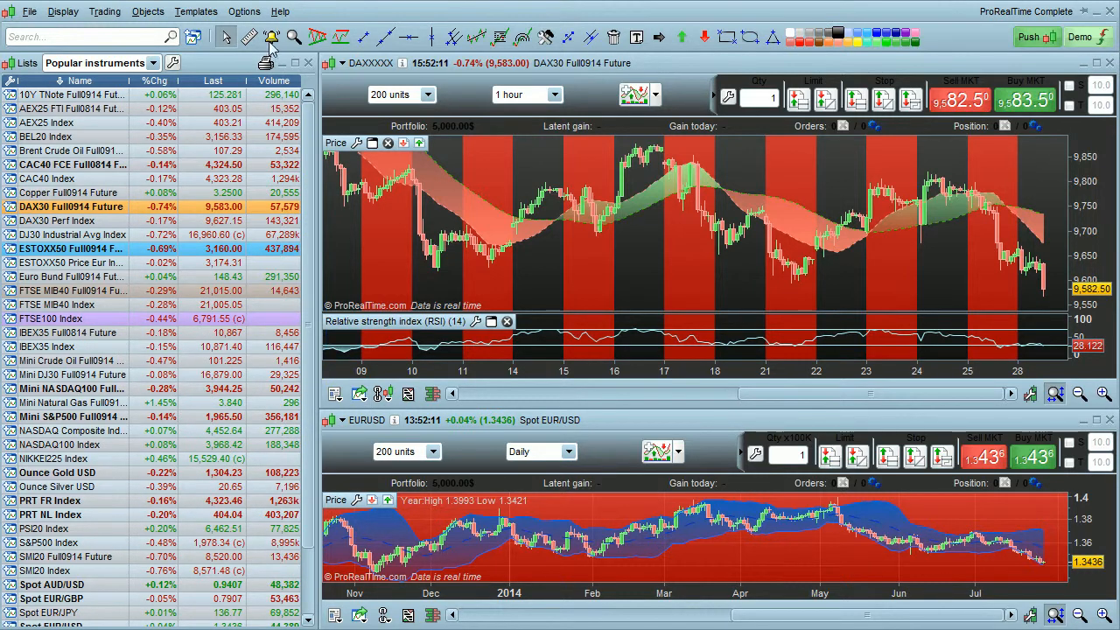
# - Zoom the DAX30 hourly chart in twice, then reopen the Colors & Effects options
pyautogui.click(245, 11)
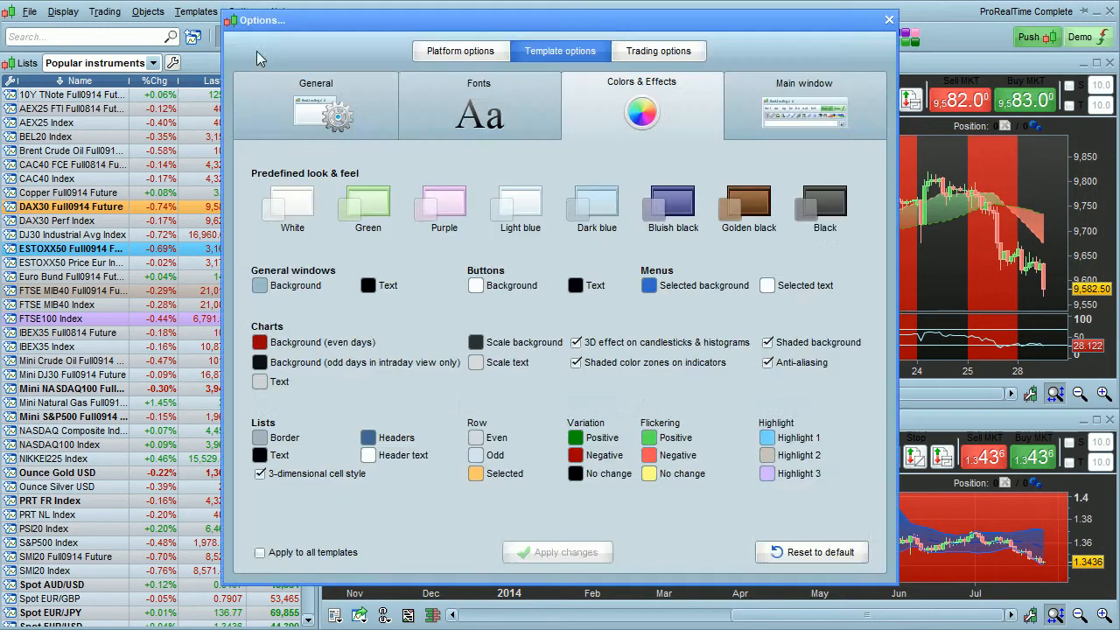
pyautogui.moveTo(726, 504)
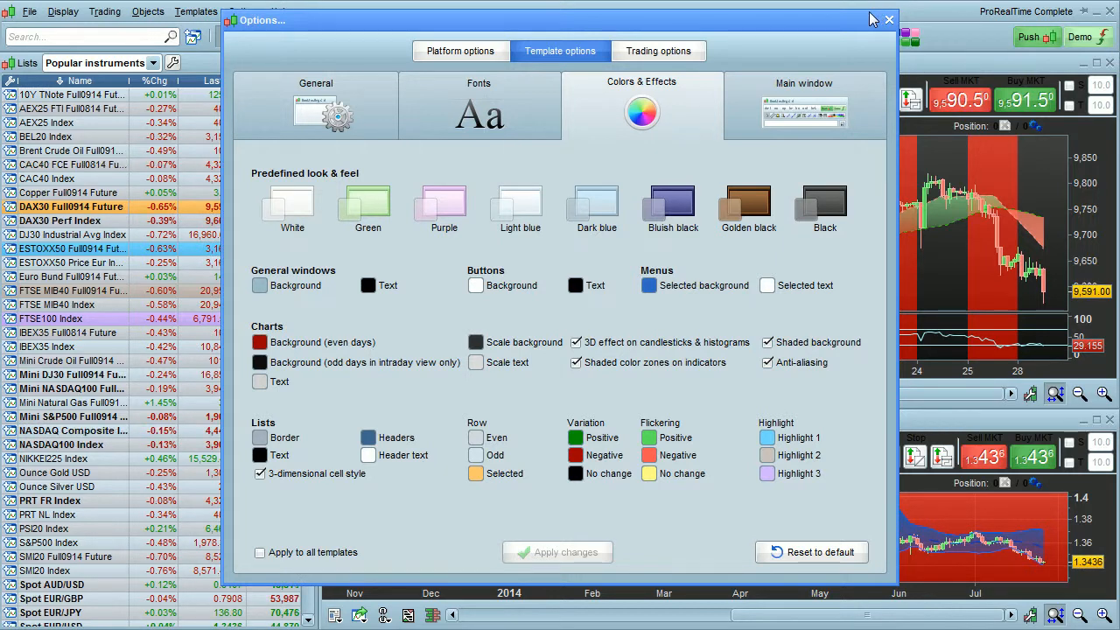
pyautogui.click(889, 20)
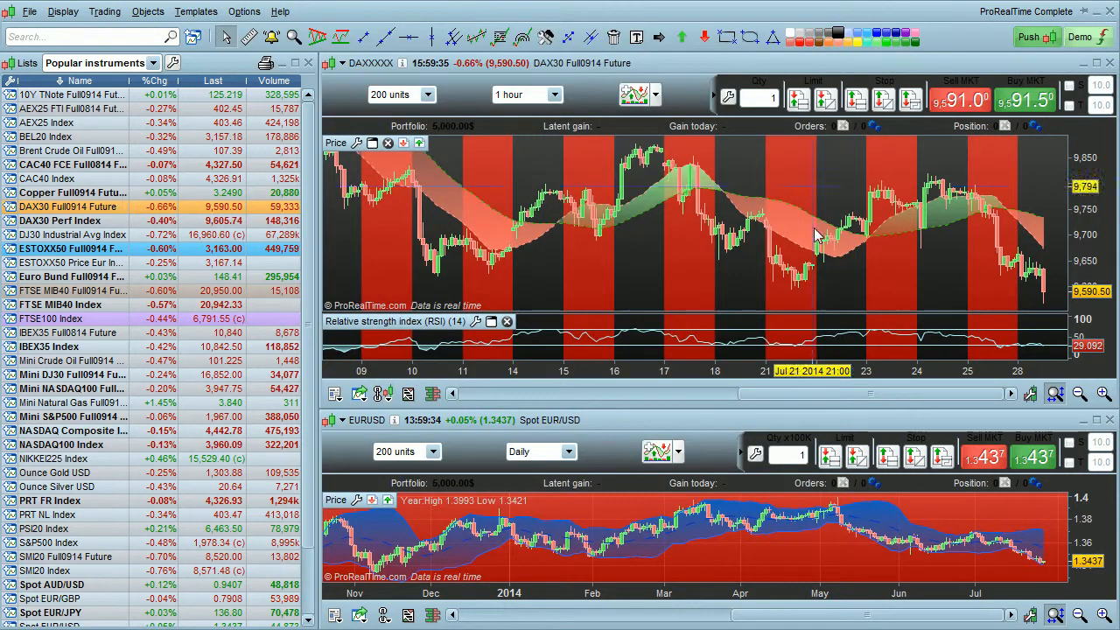
pyautogui.click(1103, 392)
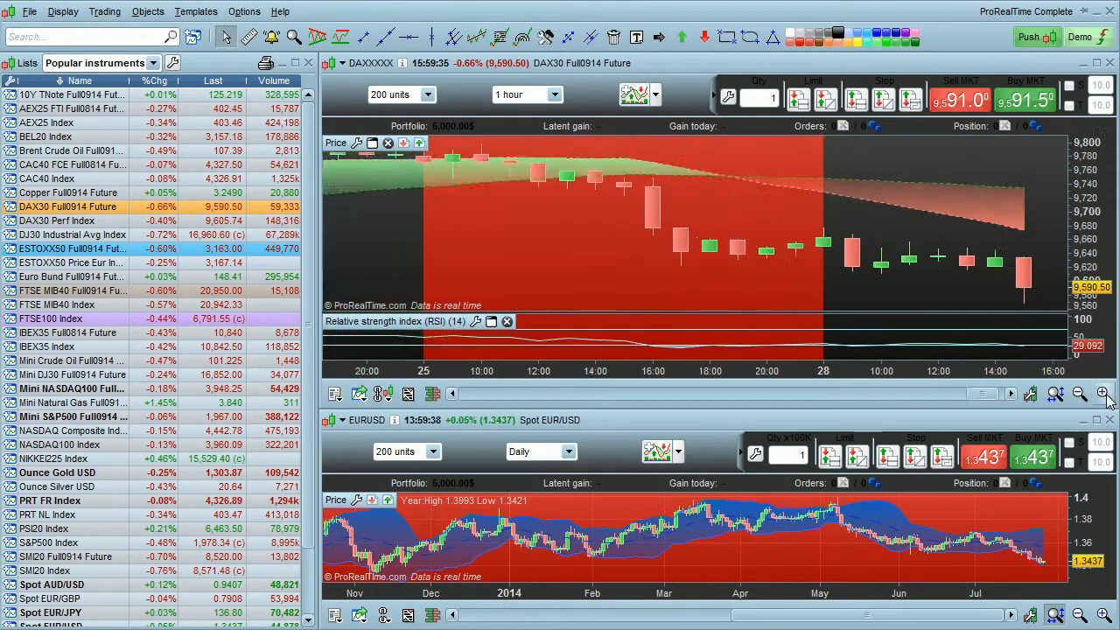
pyautogui.click(1102, 393)
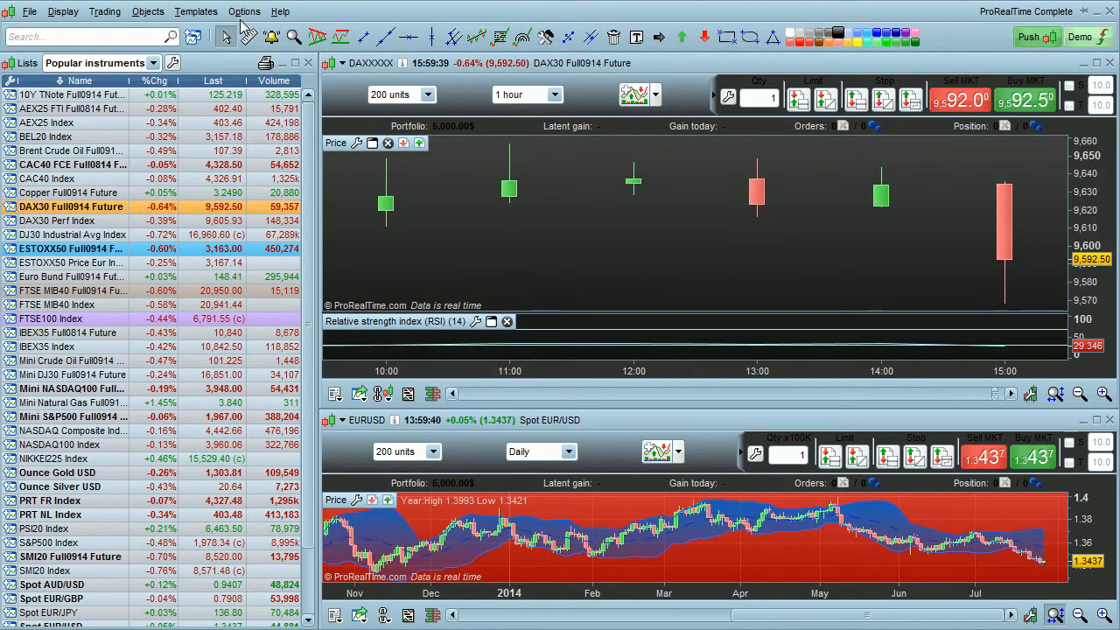
pyautogui.click(245, 11)
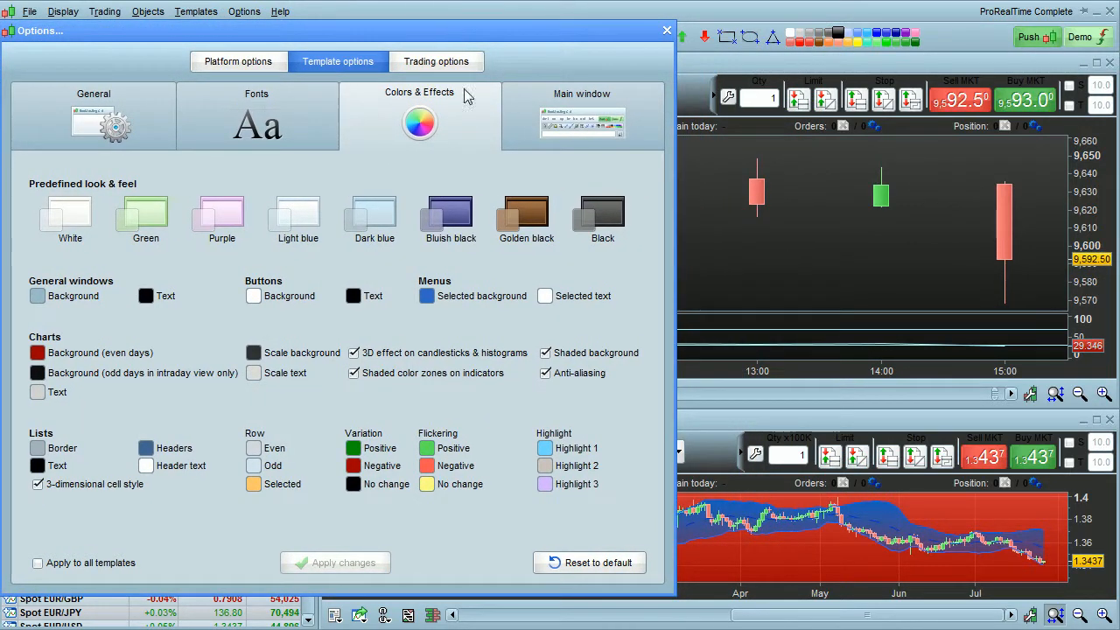
# - Switch the 3D candlestick effect and shaded indicator colour zones off and back on to compare the chart
pyautogui.click(353, 354)
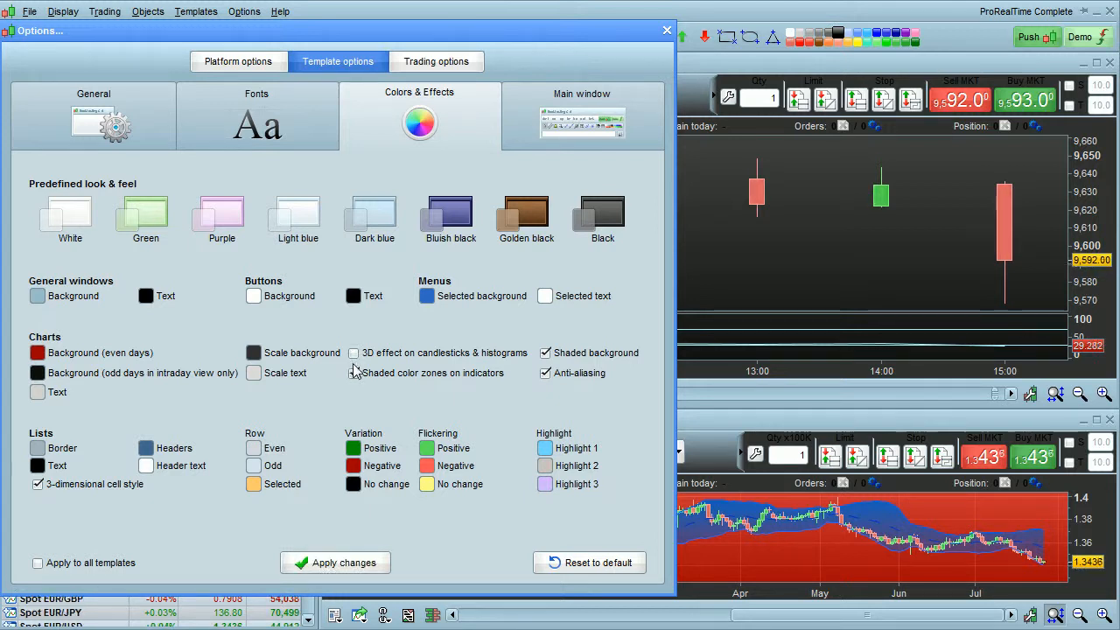
pyautogui.click(353, 371)
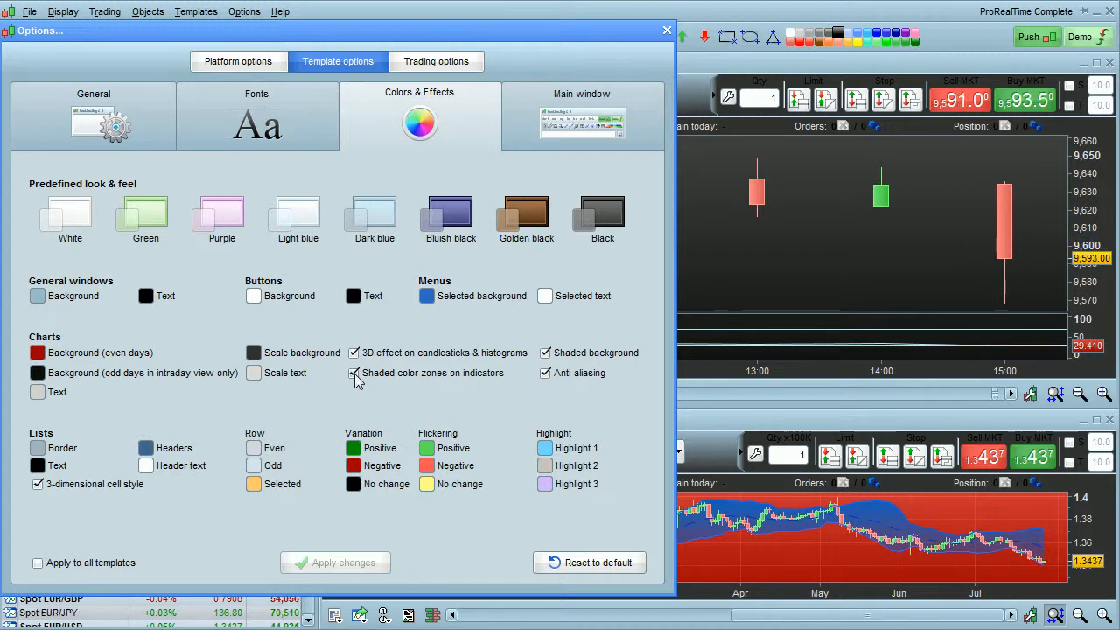
pyautogui.click(353, 373)
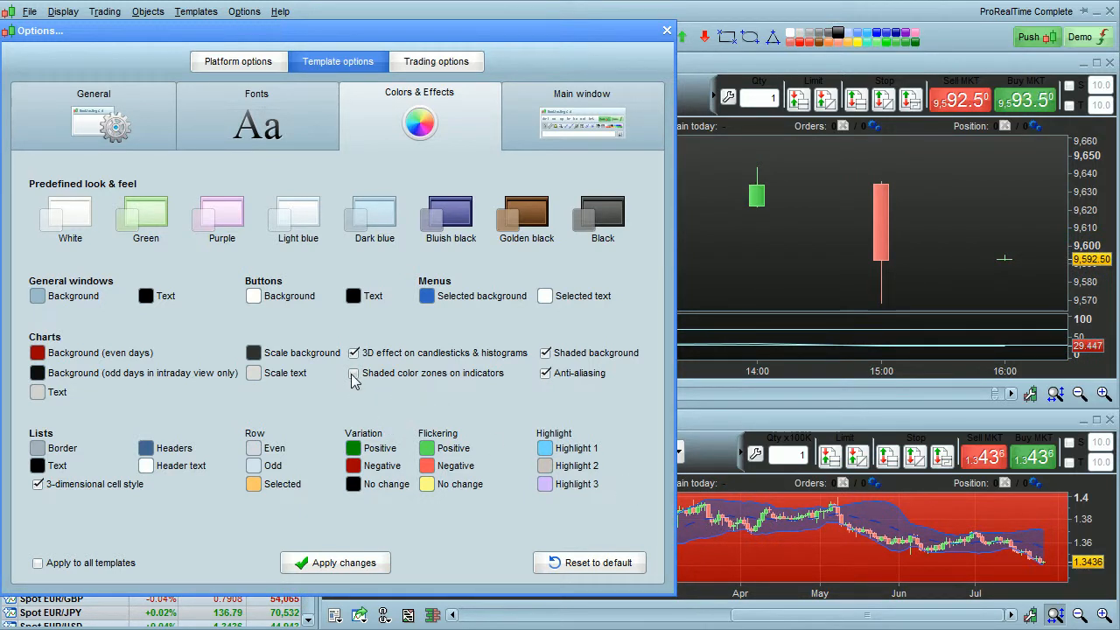
pyautogui.click(354, 372)
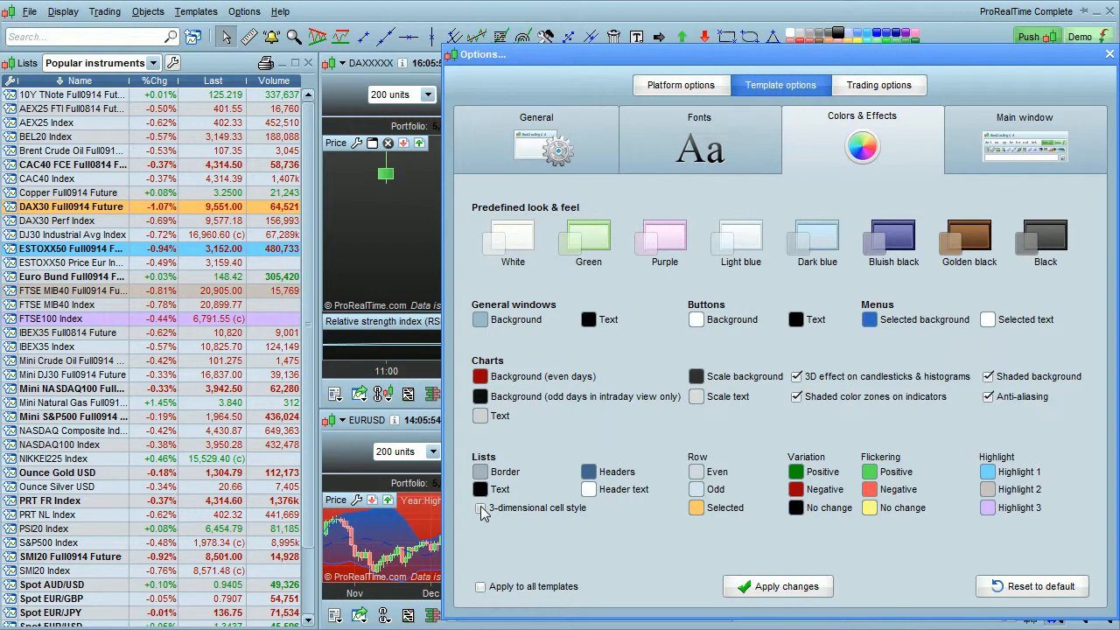
# - Uncheck '3-dimensional cell style' under Lists in Colors & Effects
pyautogui.click(480, 507)
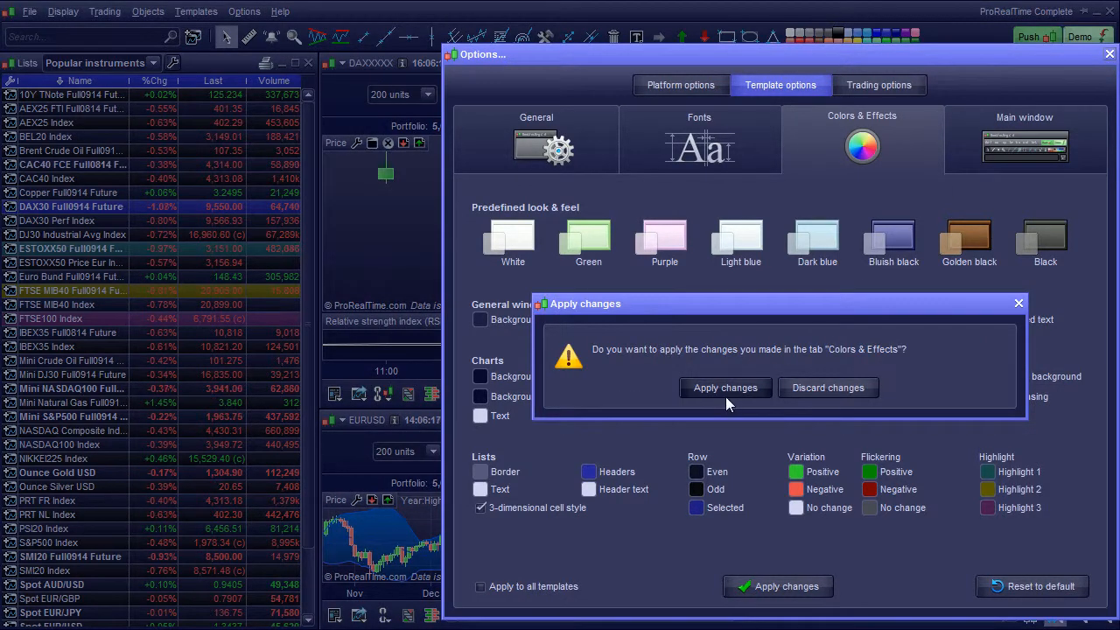
pyautogui.moveTo(828, 388)
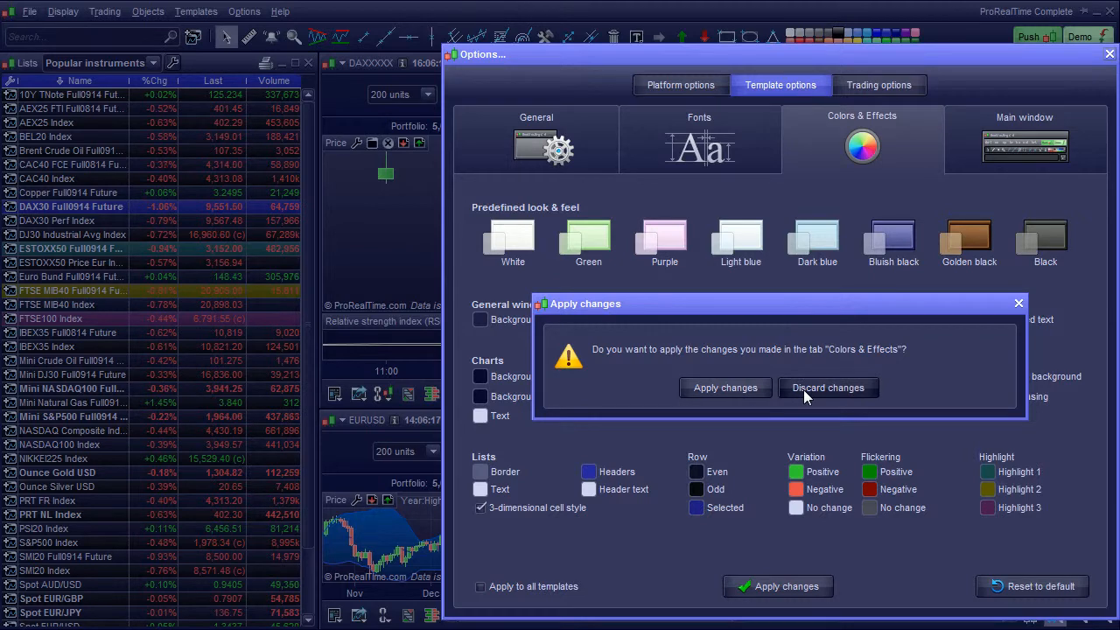
pyautogui.moveTo(725, 389)
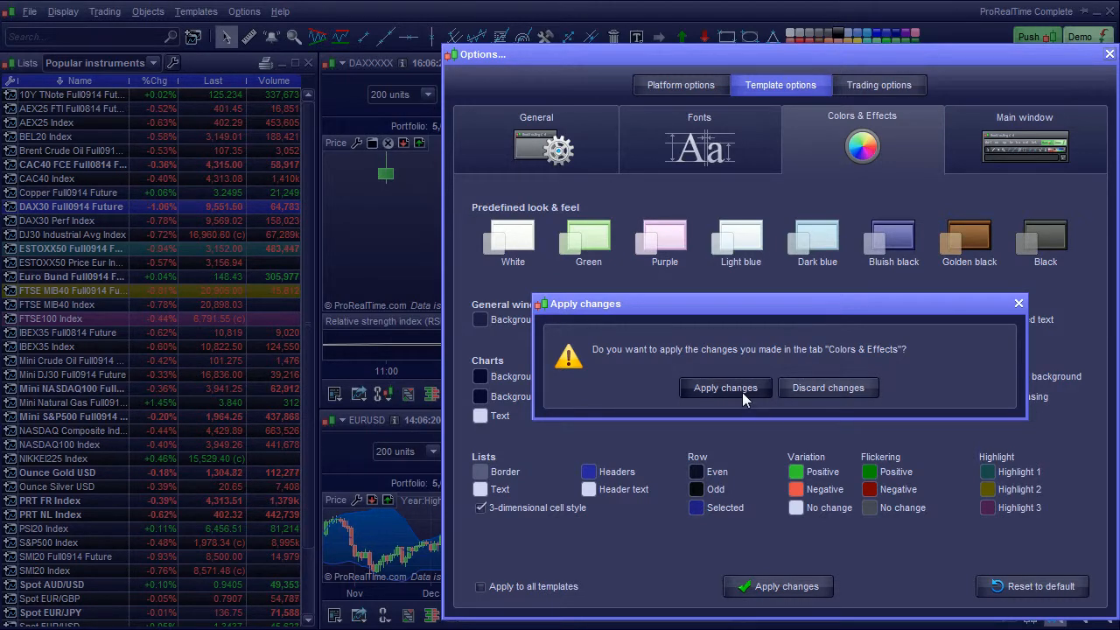
# - Confirm the Apply changes dialog so the Bluish black look takes effect
pyautogui.click(725, 388)
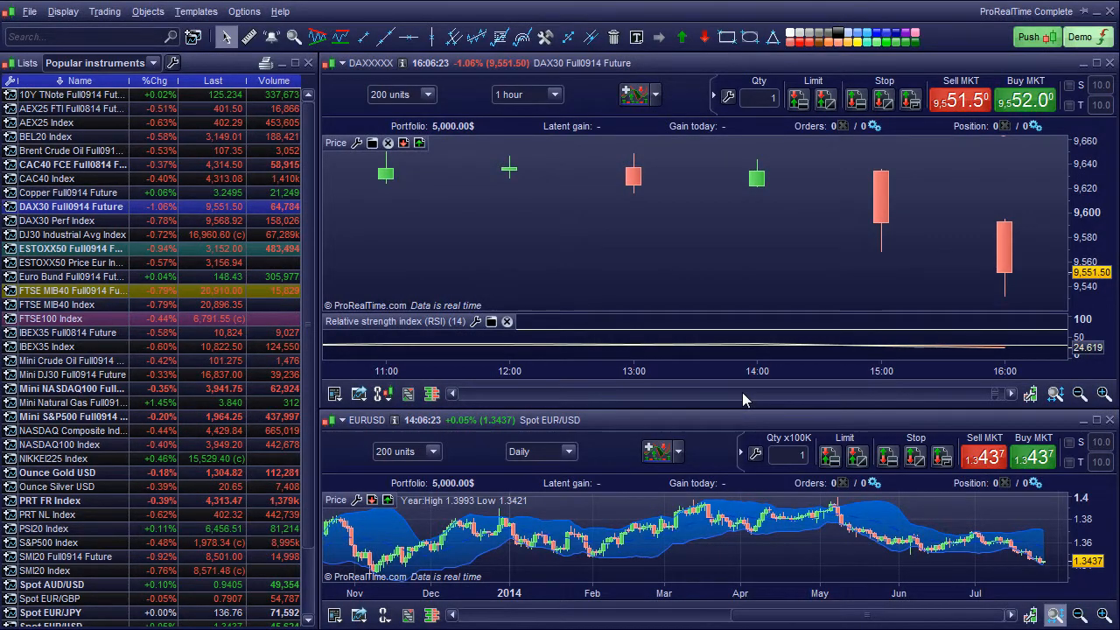